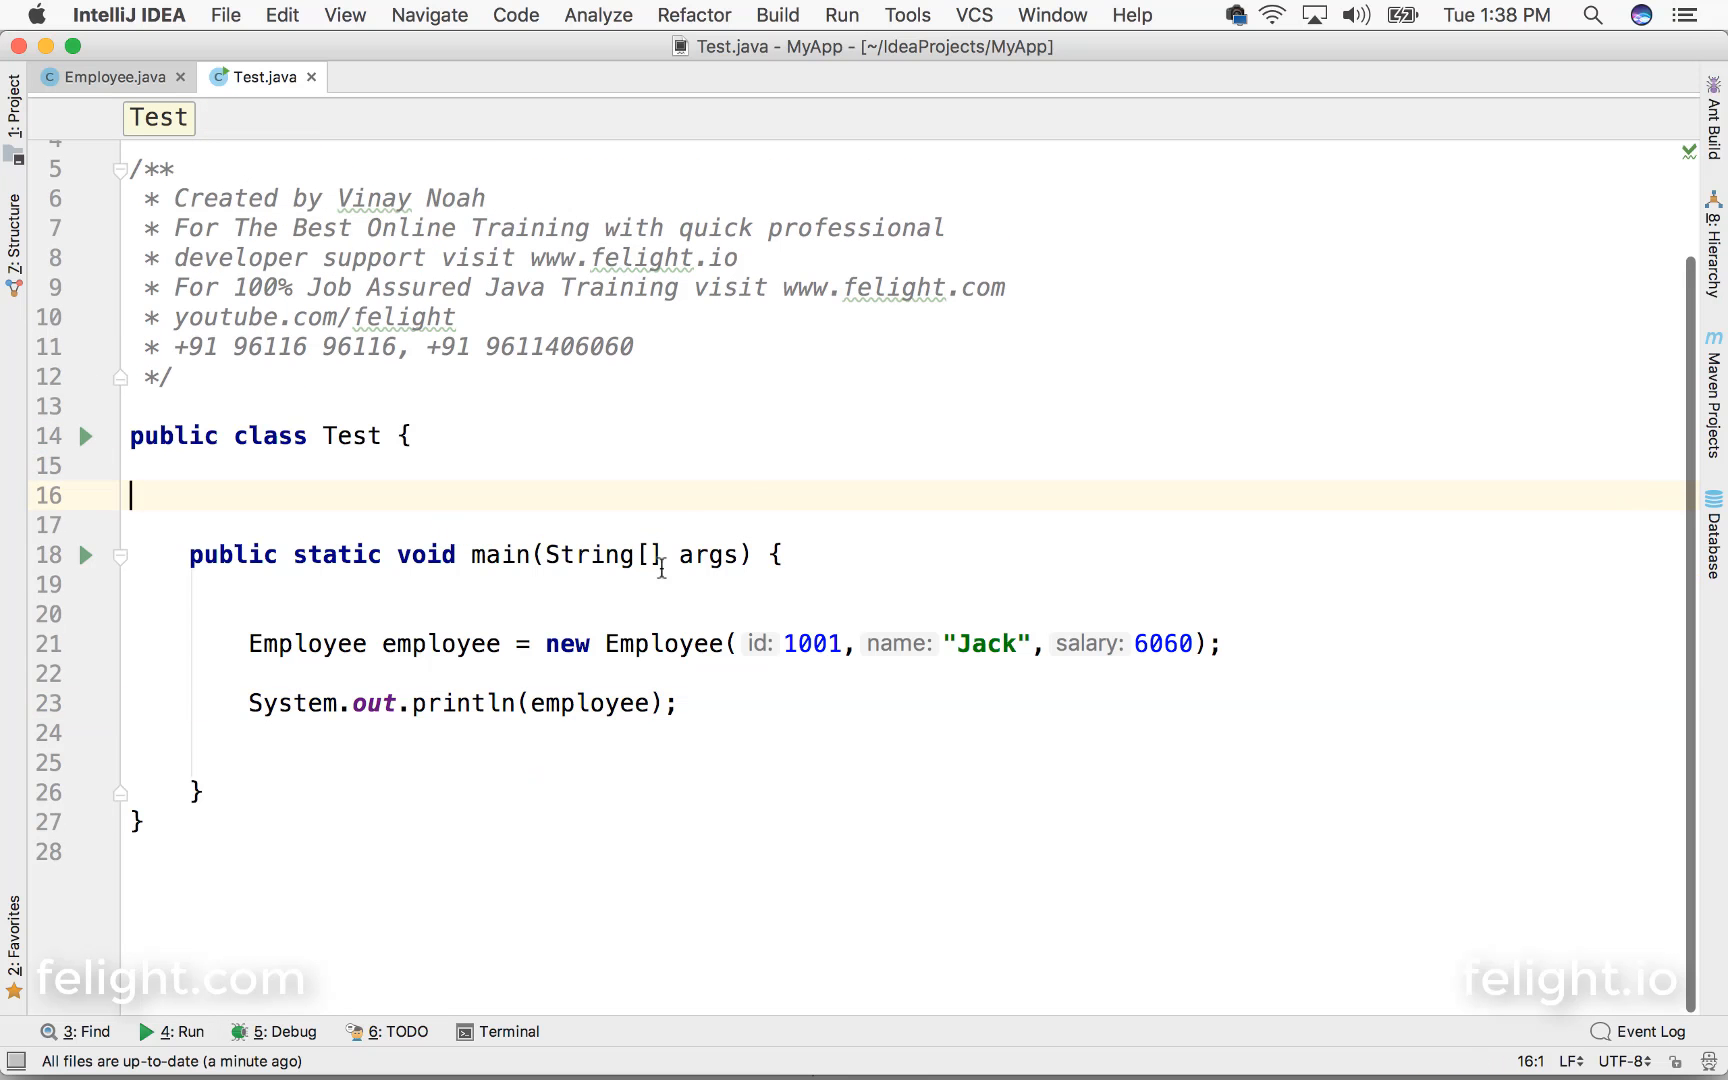
Step: Hide parameter hints on the Employee(1001, ...) call using 'Do not show hints for current method'
{"action": "double_click", "coordinate": [440, 643]}
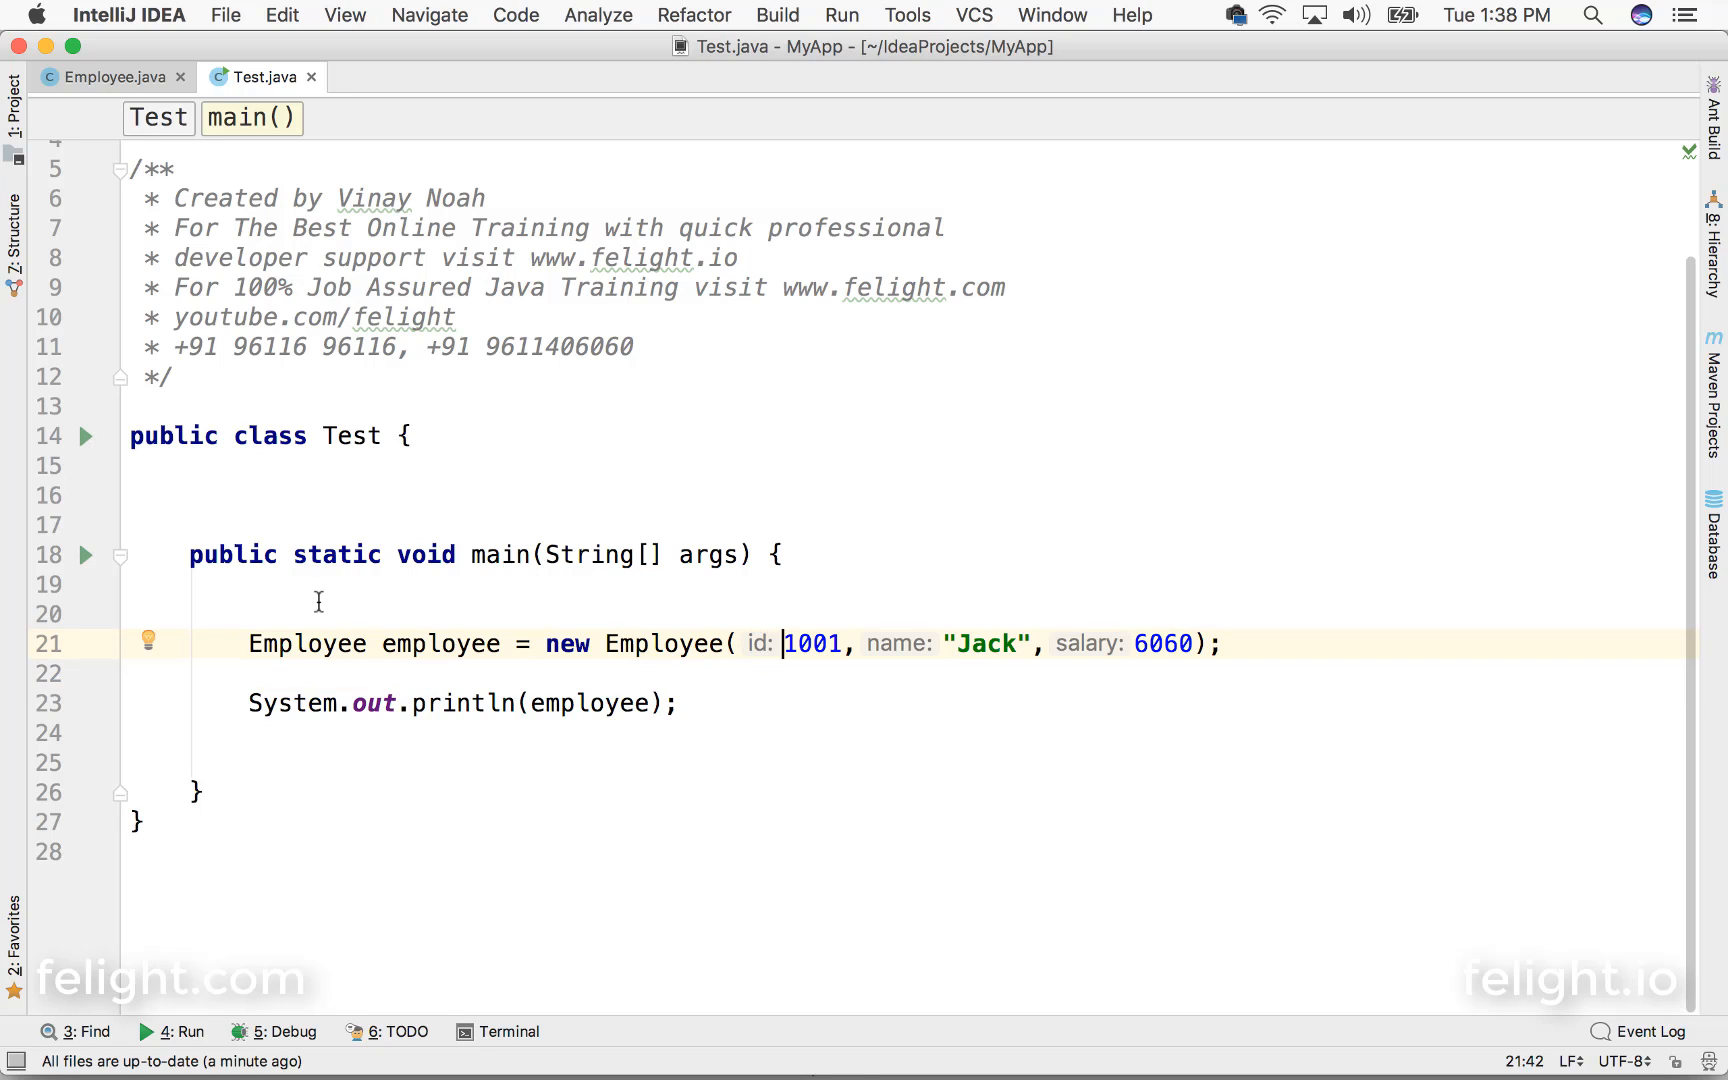
{"action": "left_click", "coordinate": [148, 640]}
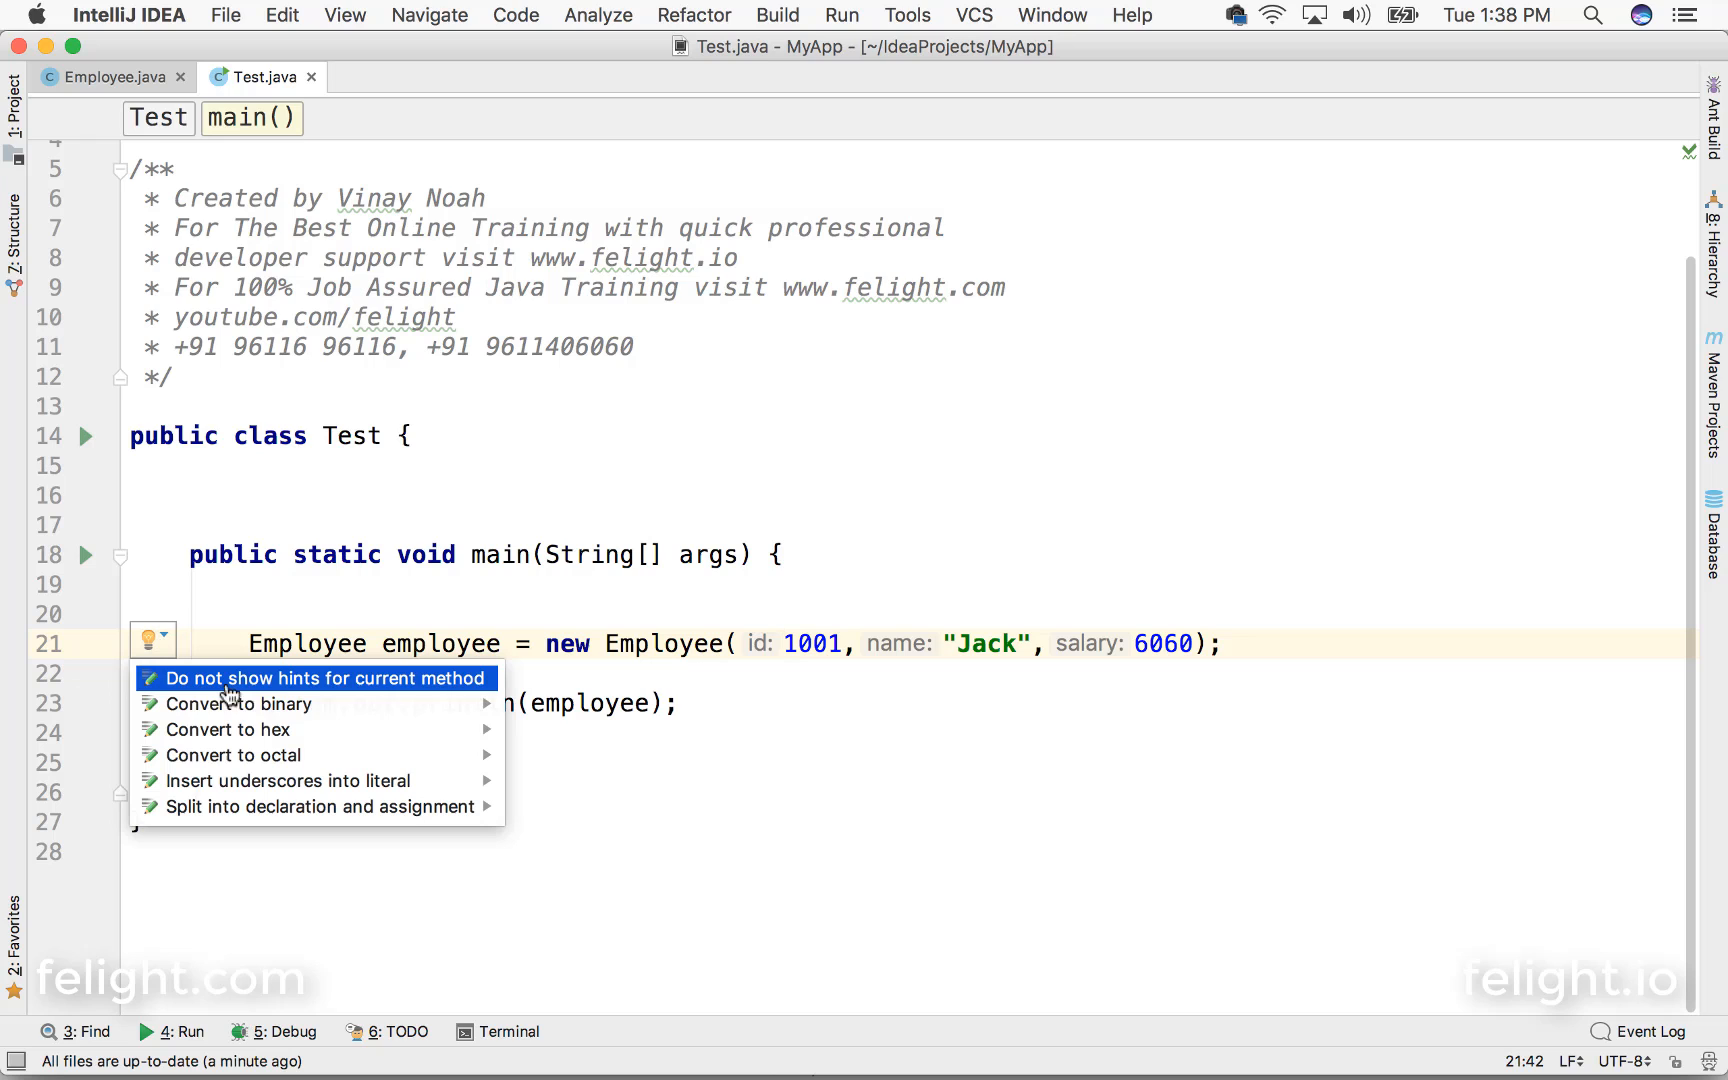
{"action": "left_click", "coordinate": [318, 678]}
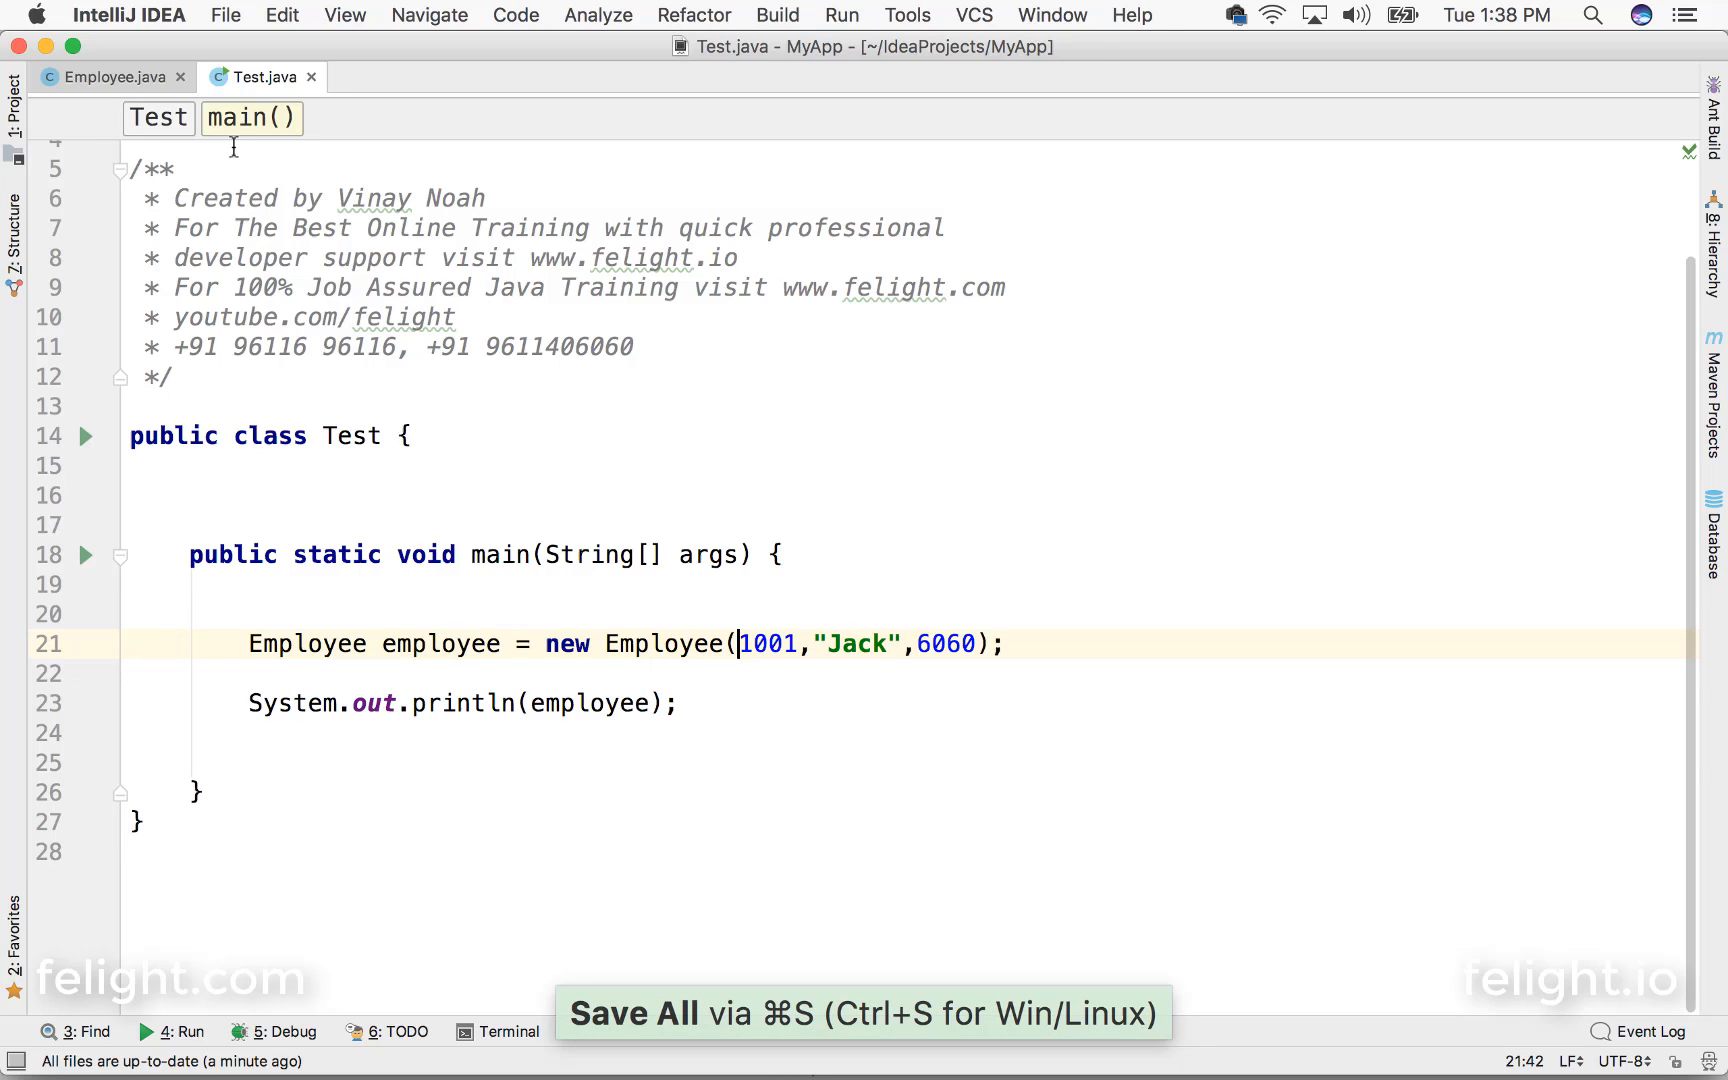
Step: Add breakpoints on Employee.java constructor lines 36–38, then return to Test.java
{"action": "left_click", "coordinate": [113, 77]}
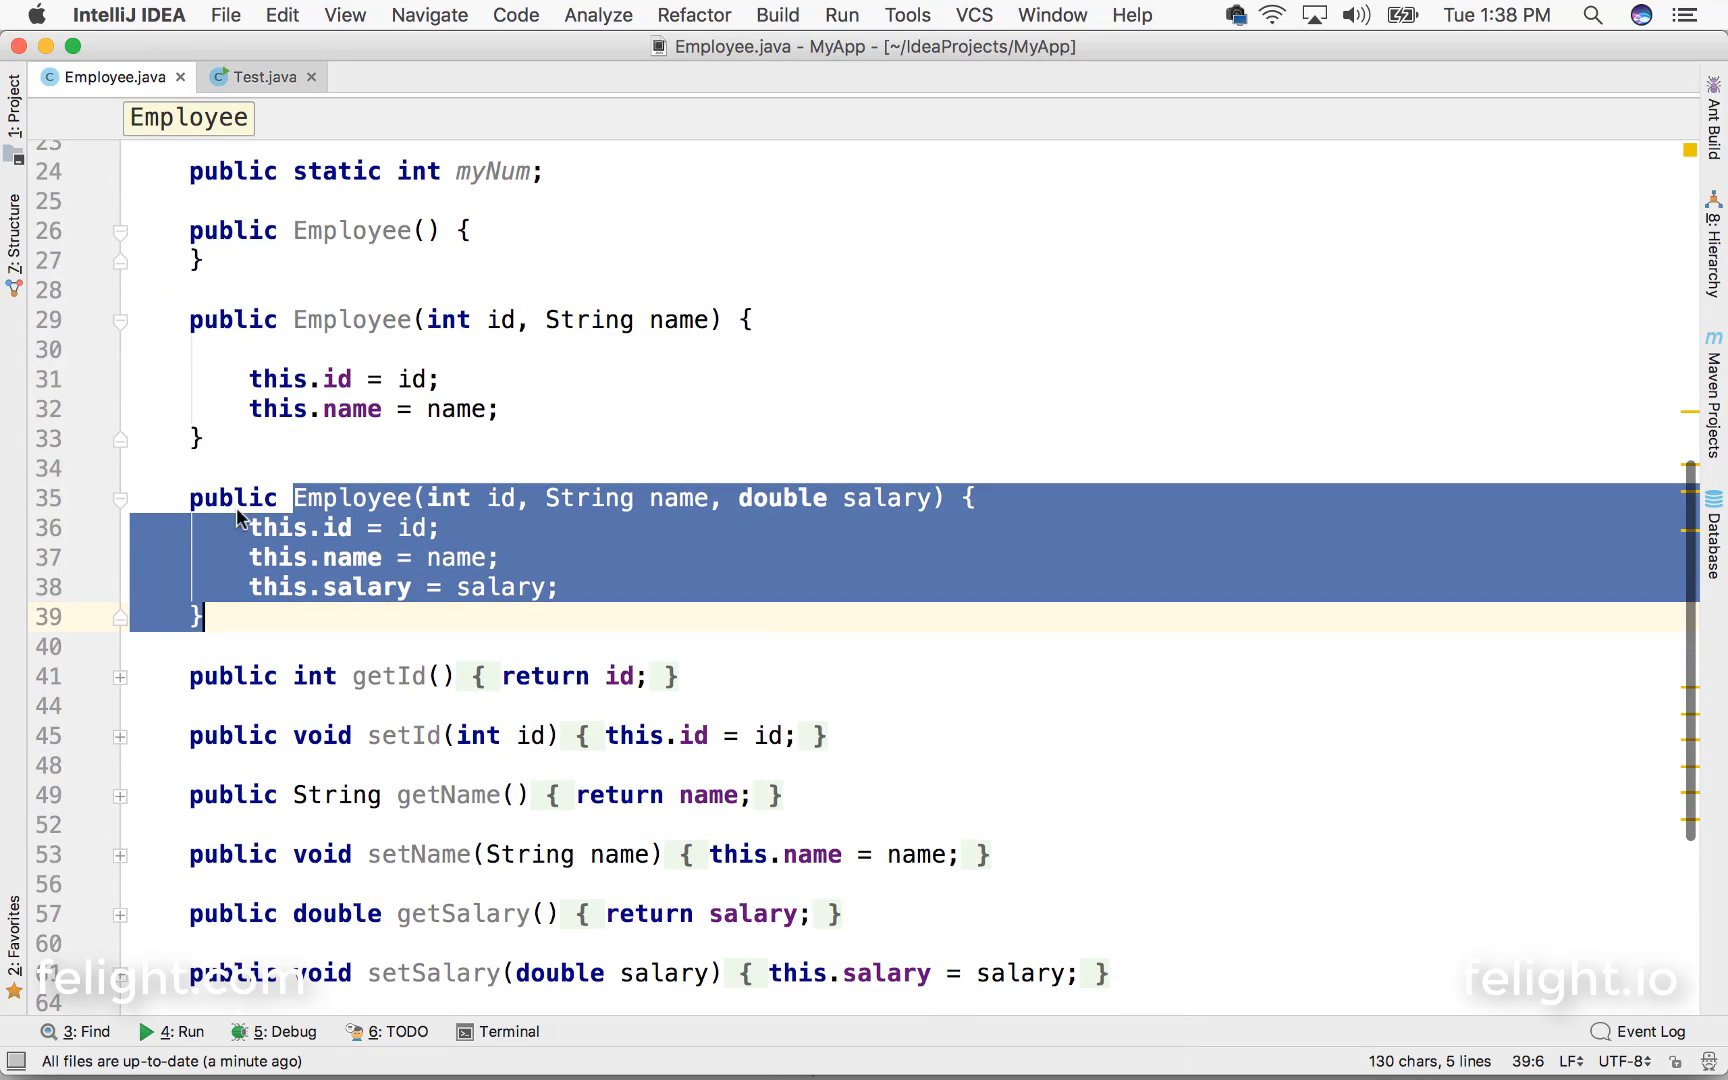
{"action": "left_click", "coordinate": [85, 528]}
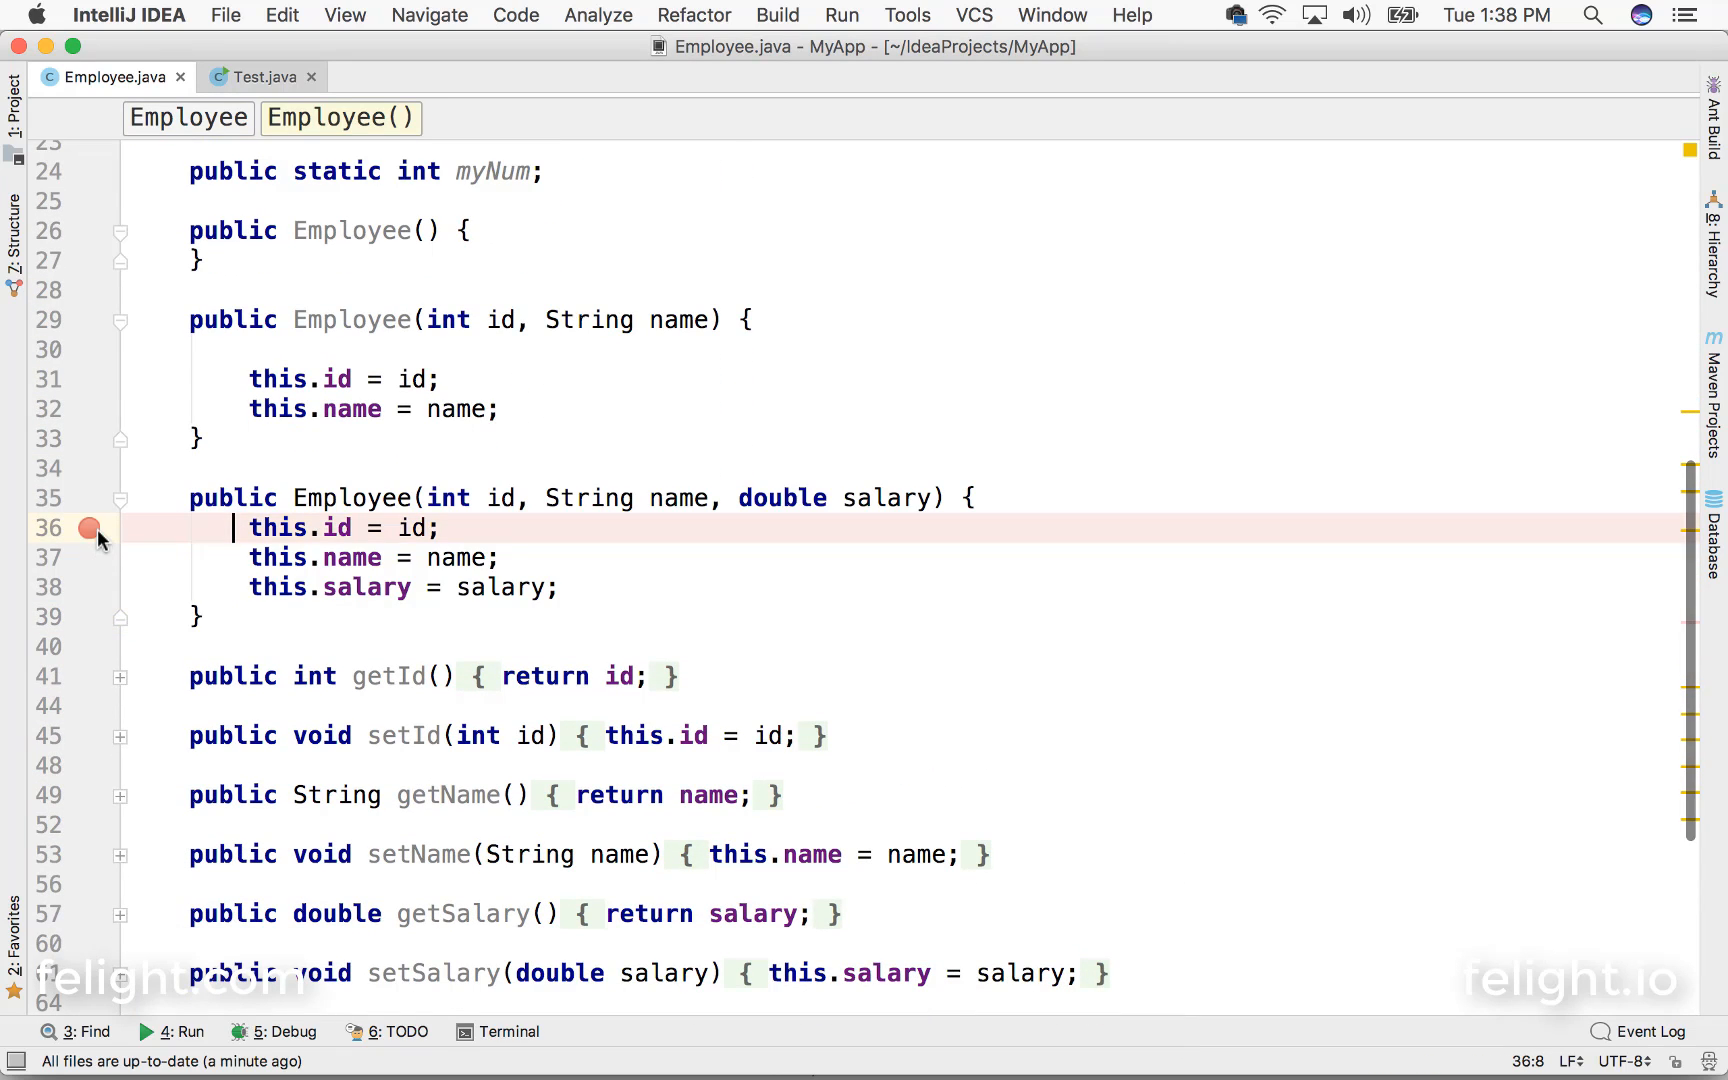
{"action": "mouse_move", "coordinate": [90, 569]}
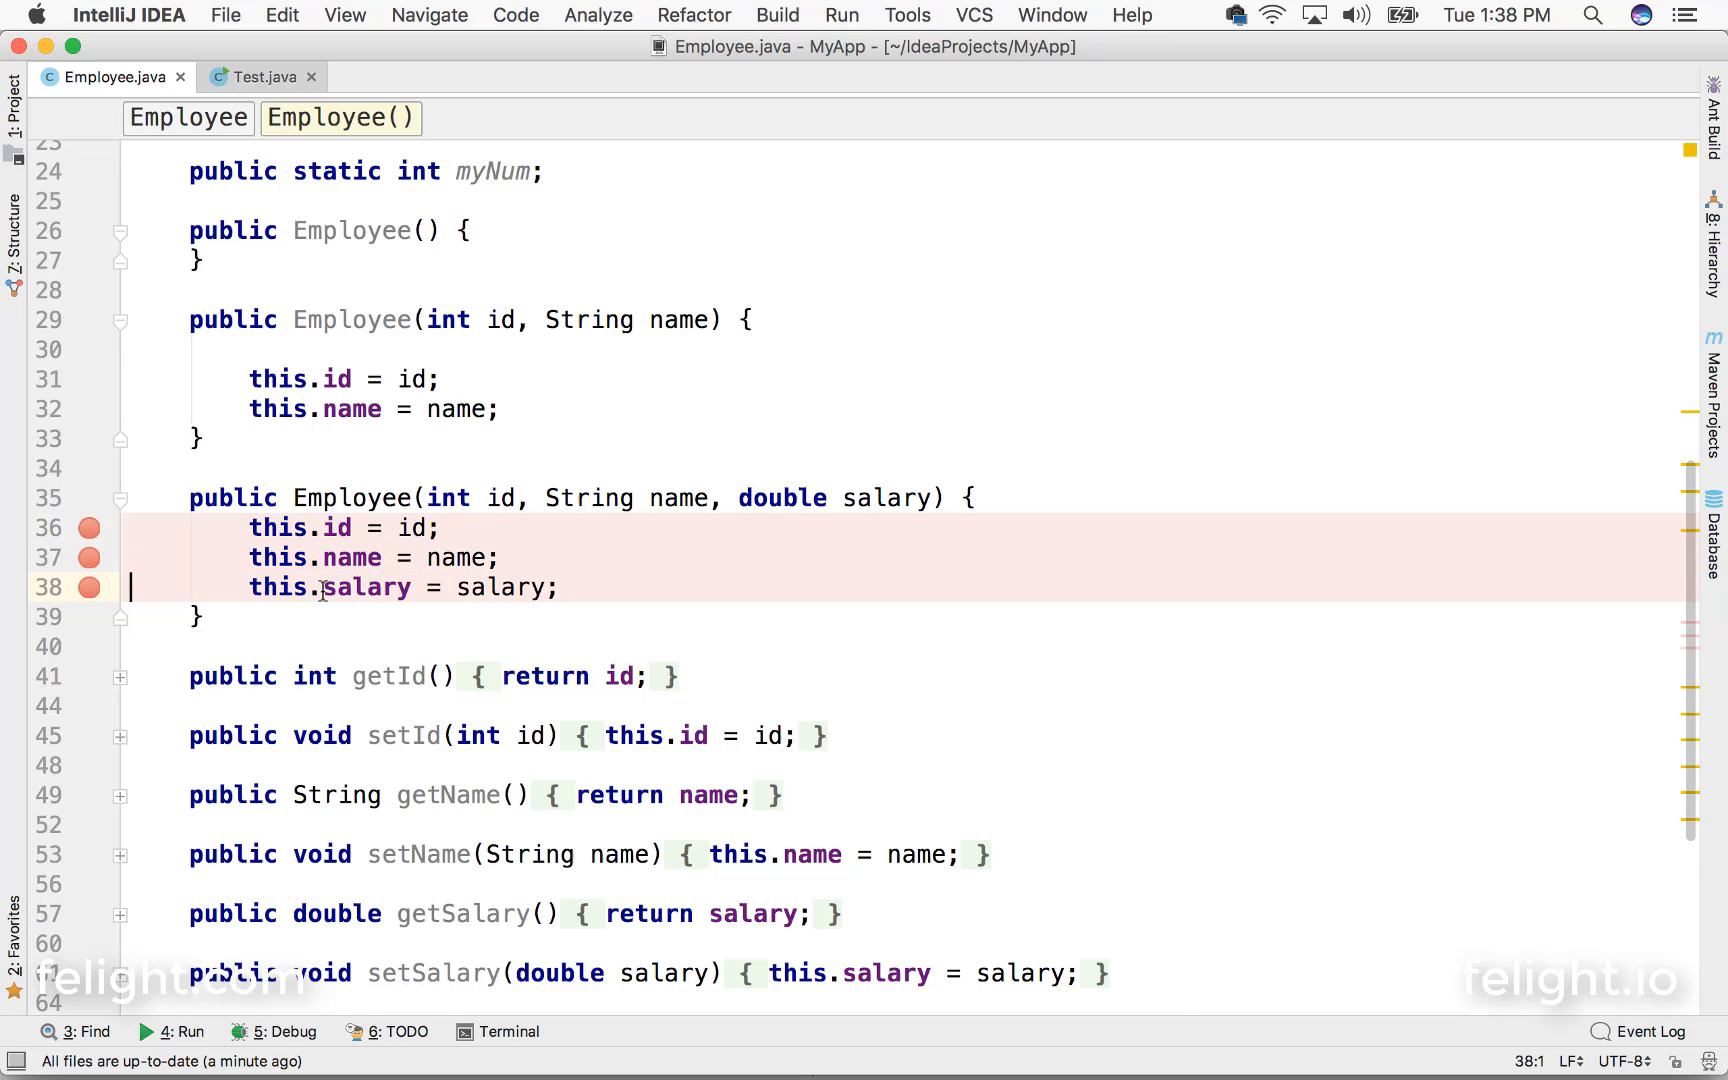
{"action": "left_click", "coordinate": [253, 77]}
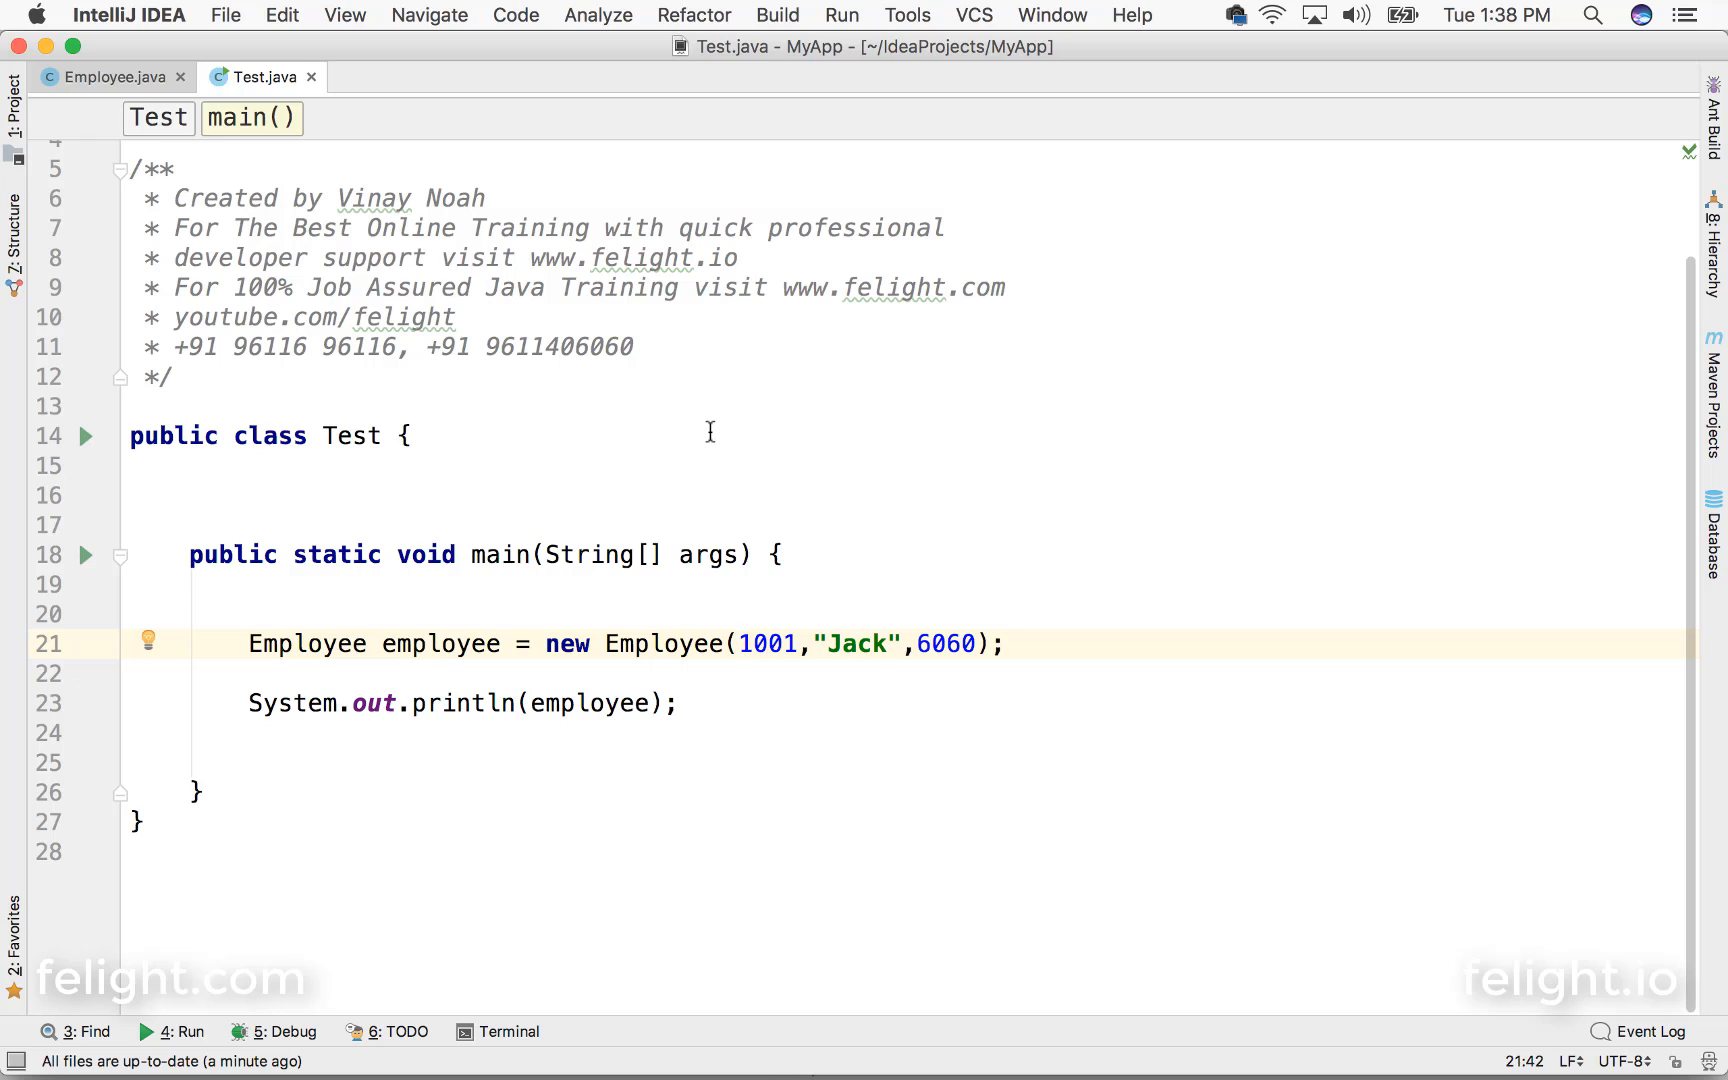
Step: Launch a Debug 'Test.main()' session from the Test class
{"action": "left_click", "coordinate": [737, 643]}
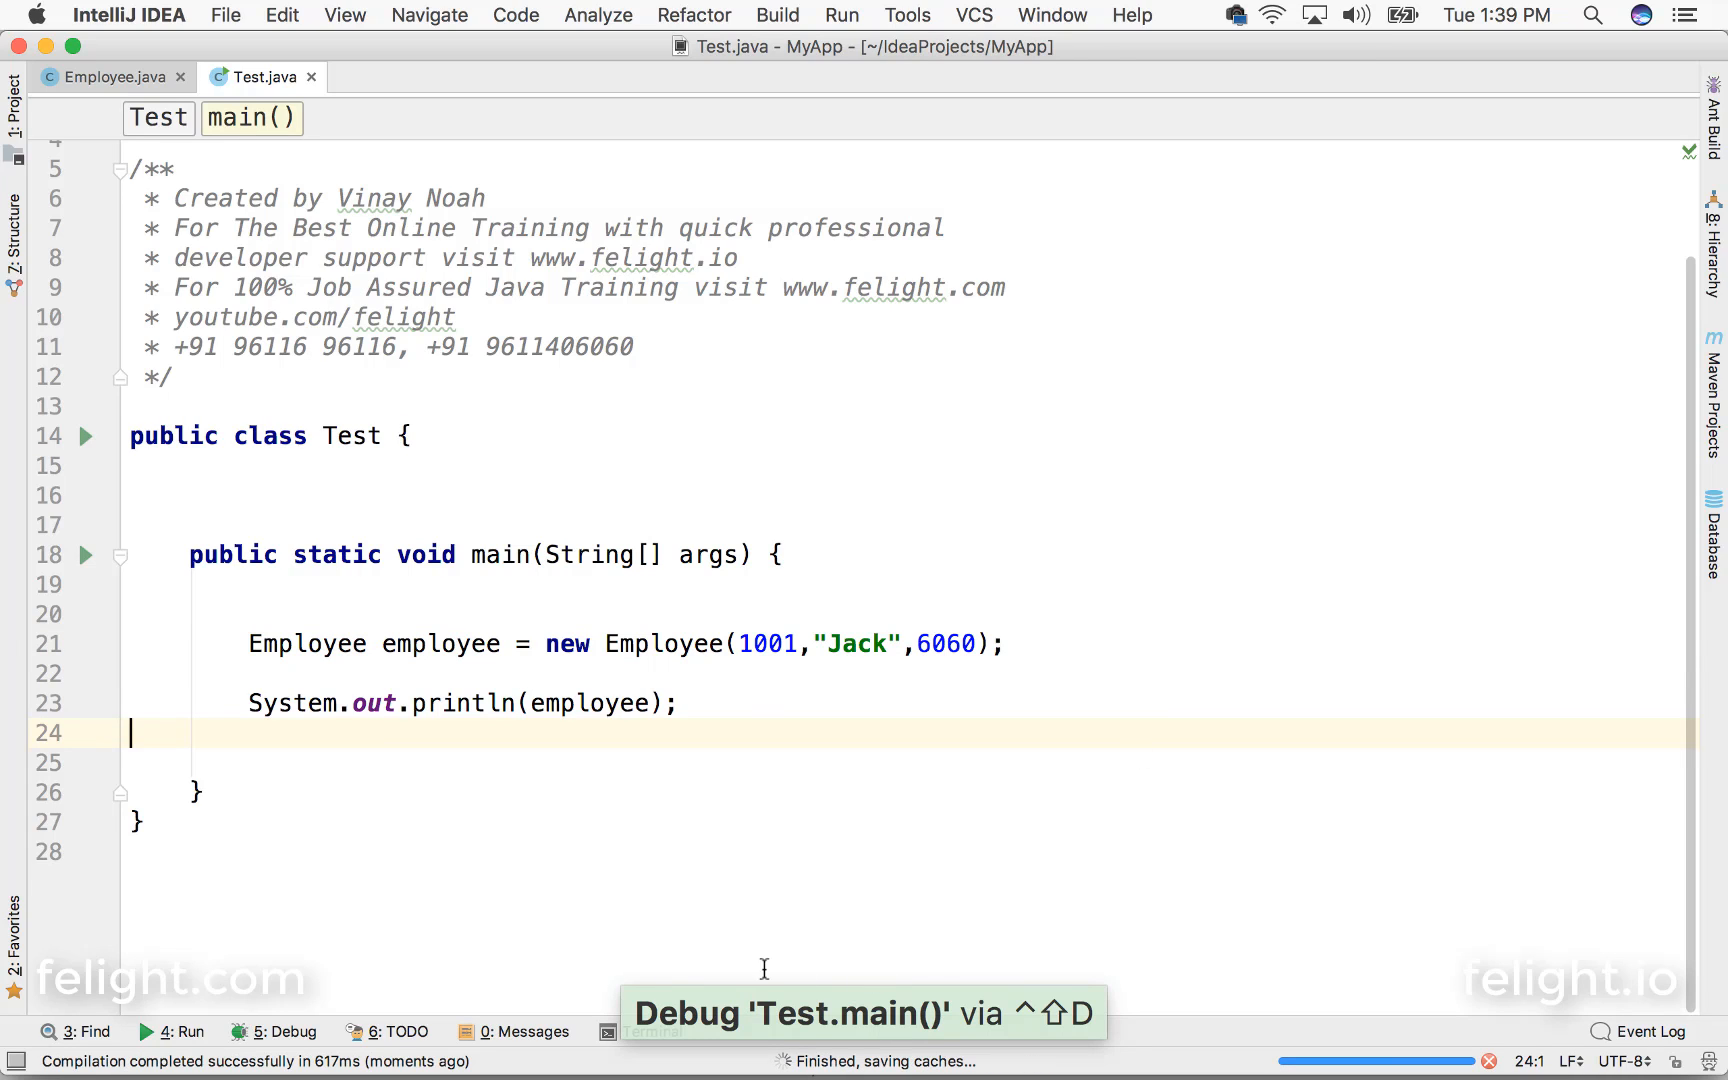
{"action": "mouse_move", "coordinate": [663, 618]}
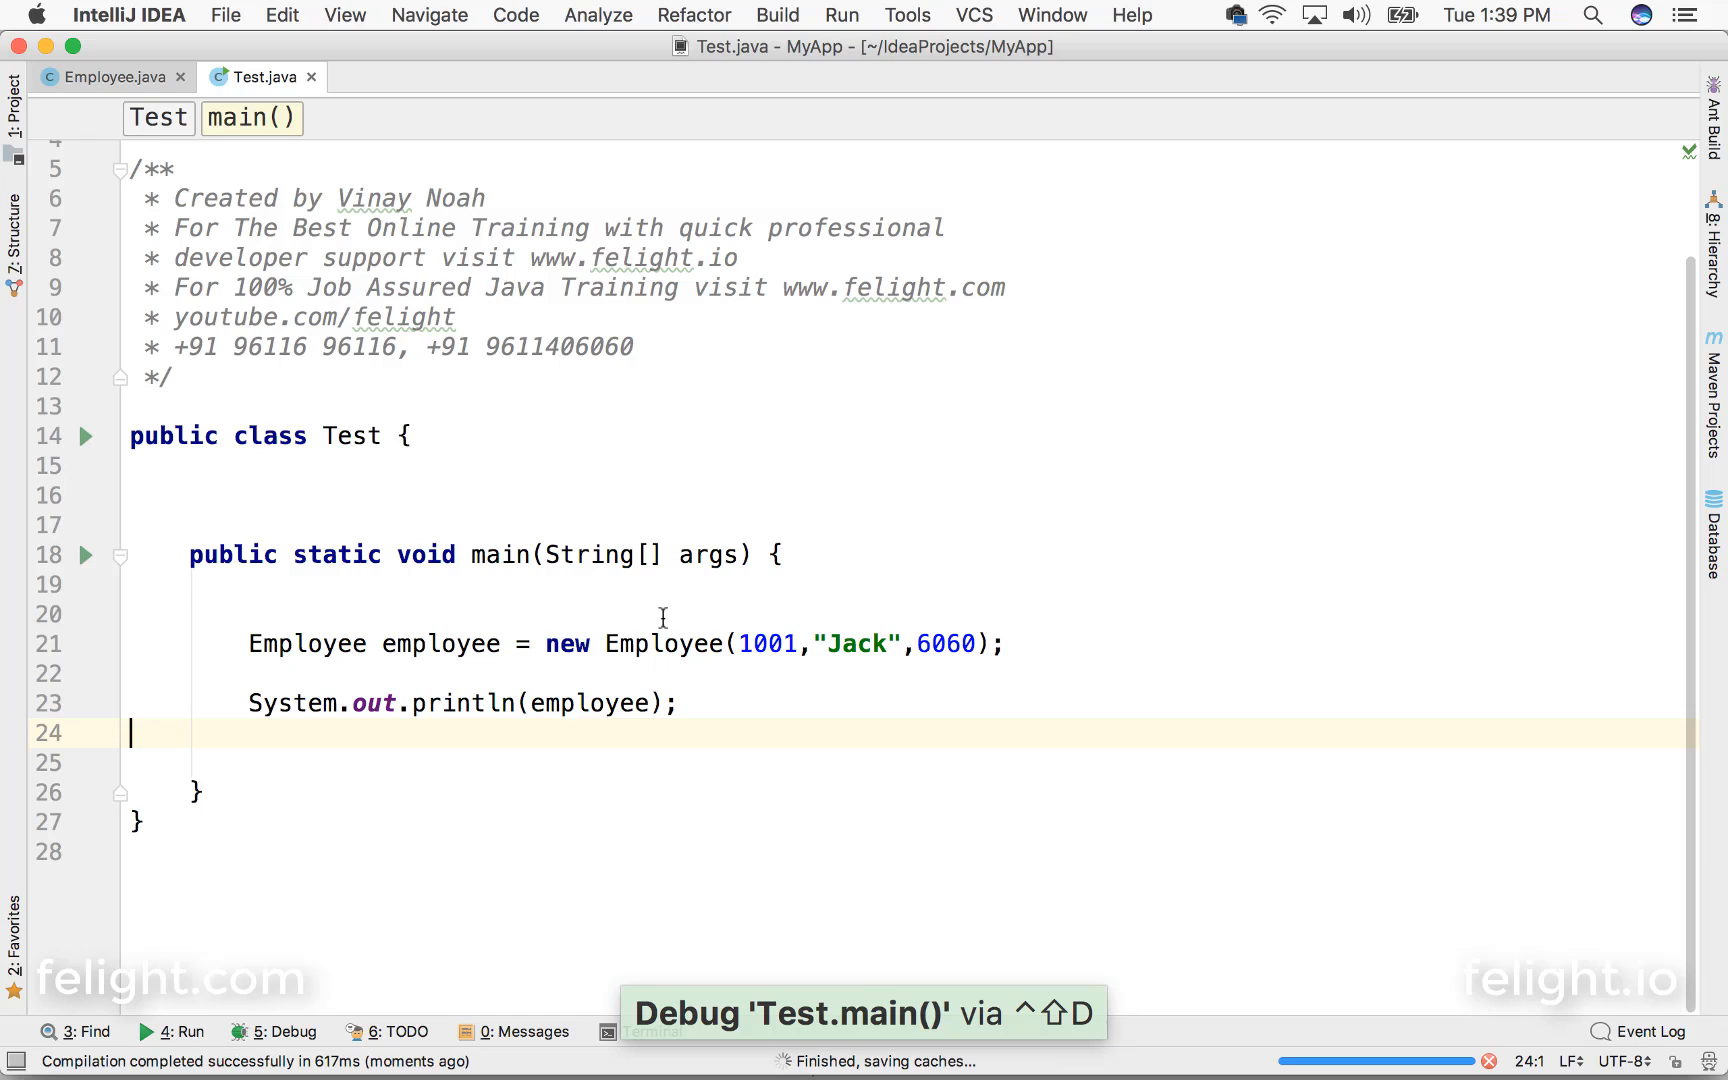
{"action": "mouse_move", "coordinate": [138, 89]}
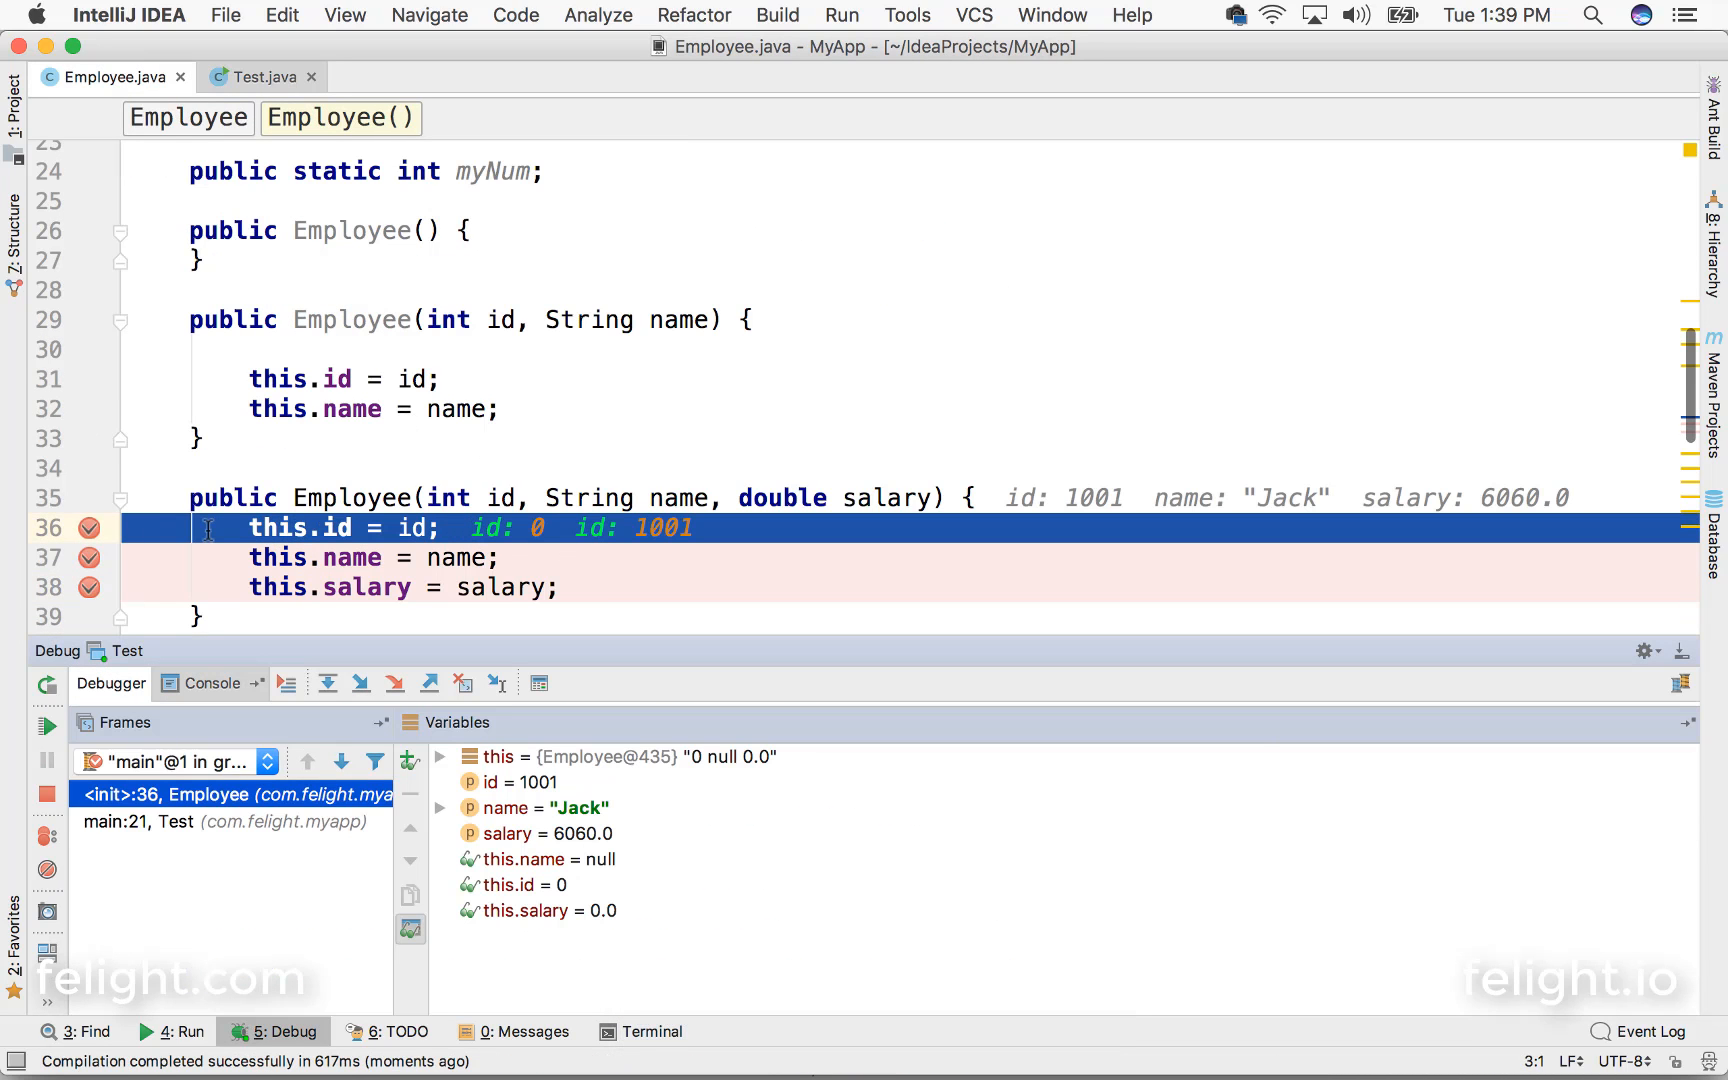
{"action": "mouse_move", "coordinate": [288, 760]}
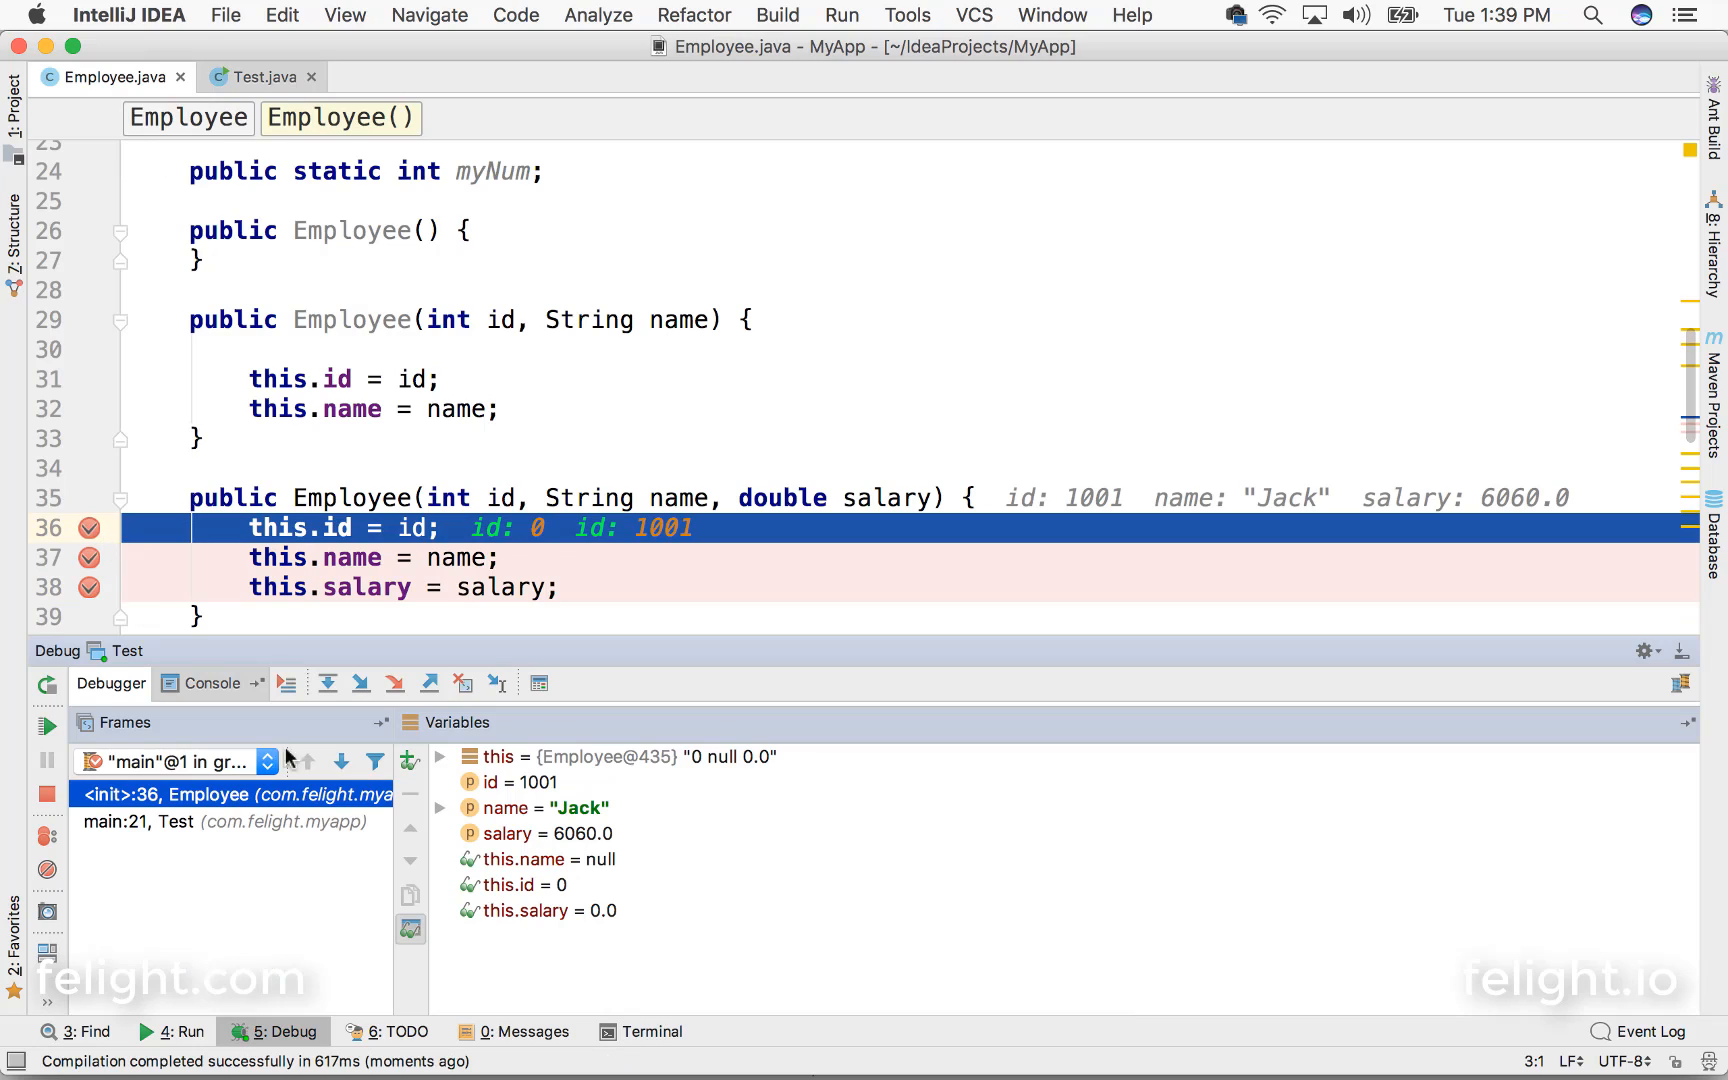
{"action": "mouse_move", "coordinate": [561, 551]}
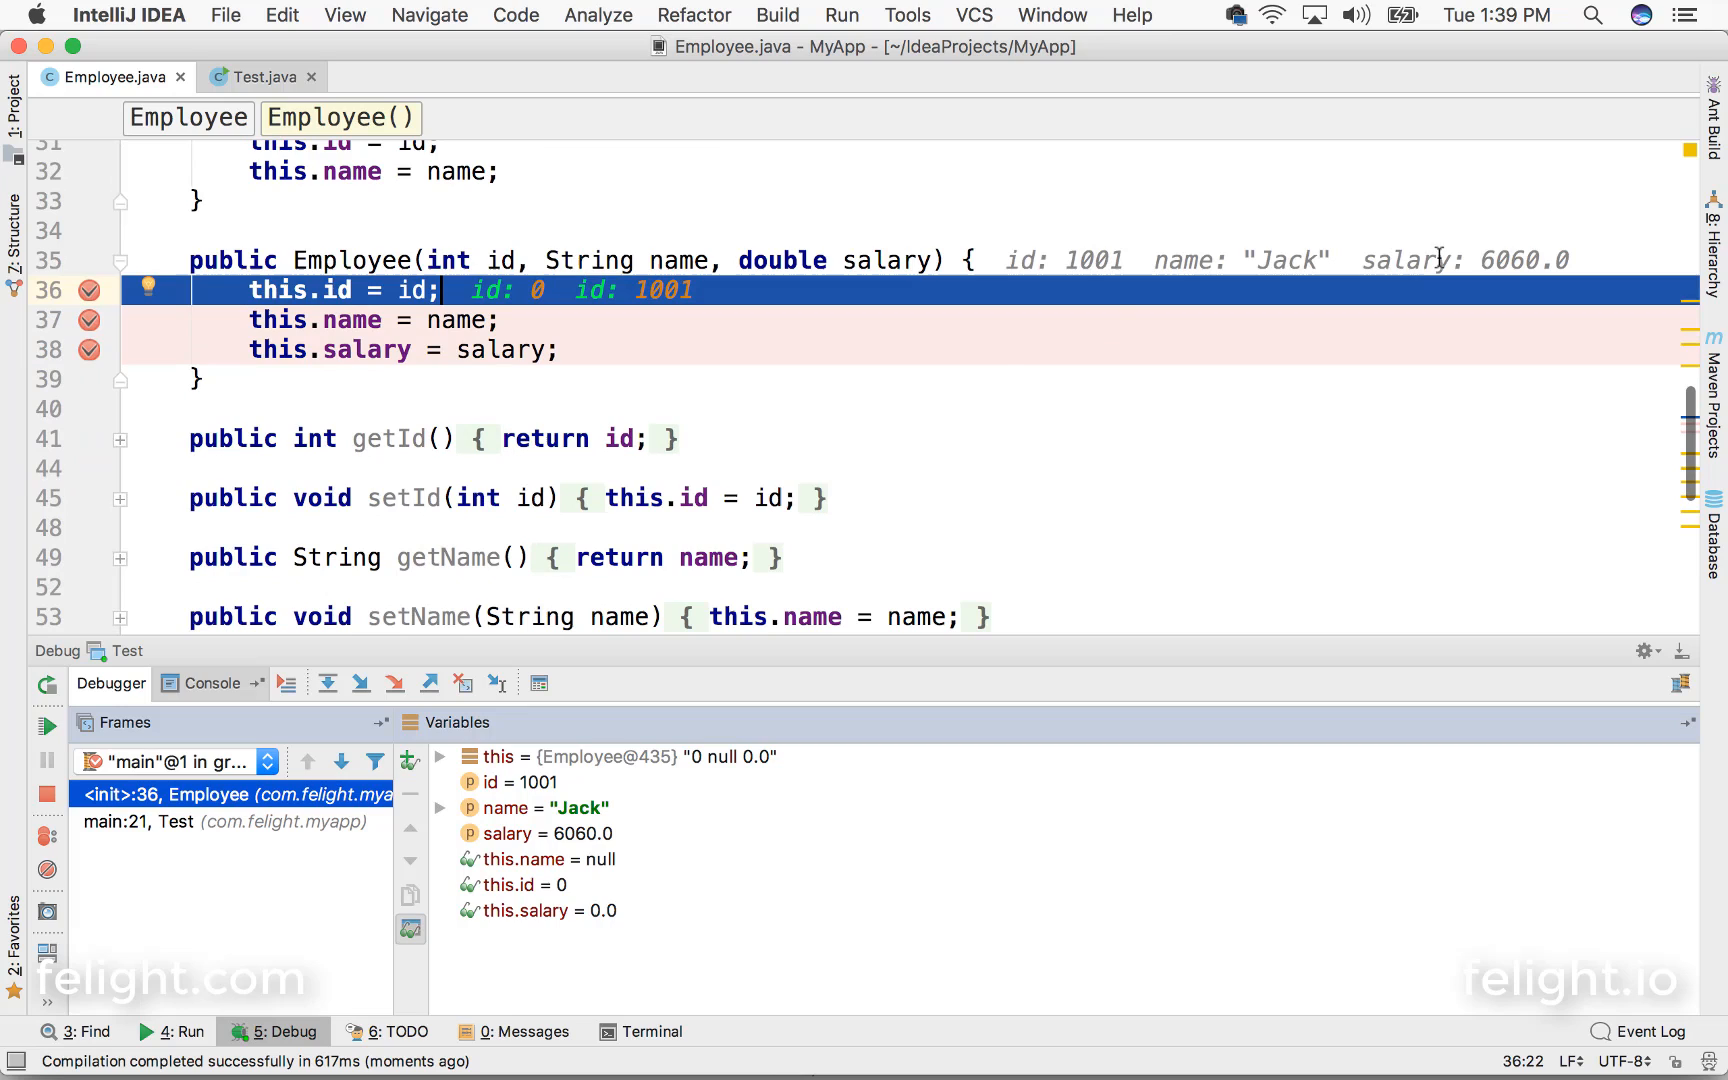
{"action": "mouse_move", "coordinate": [860, 287]}
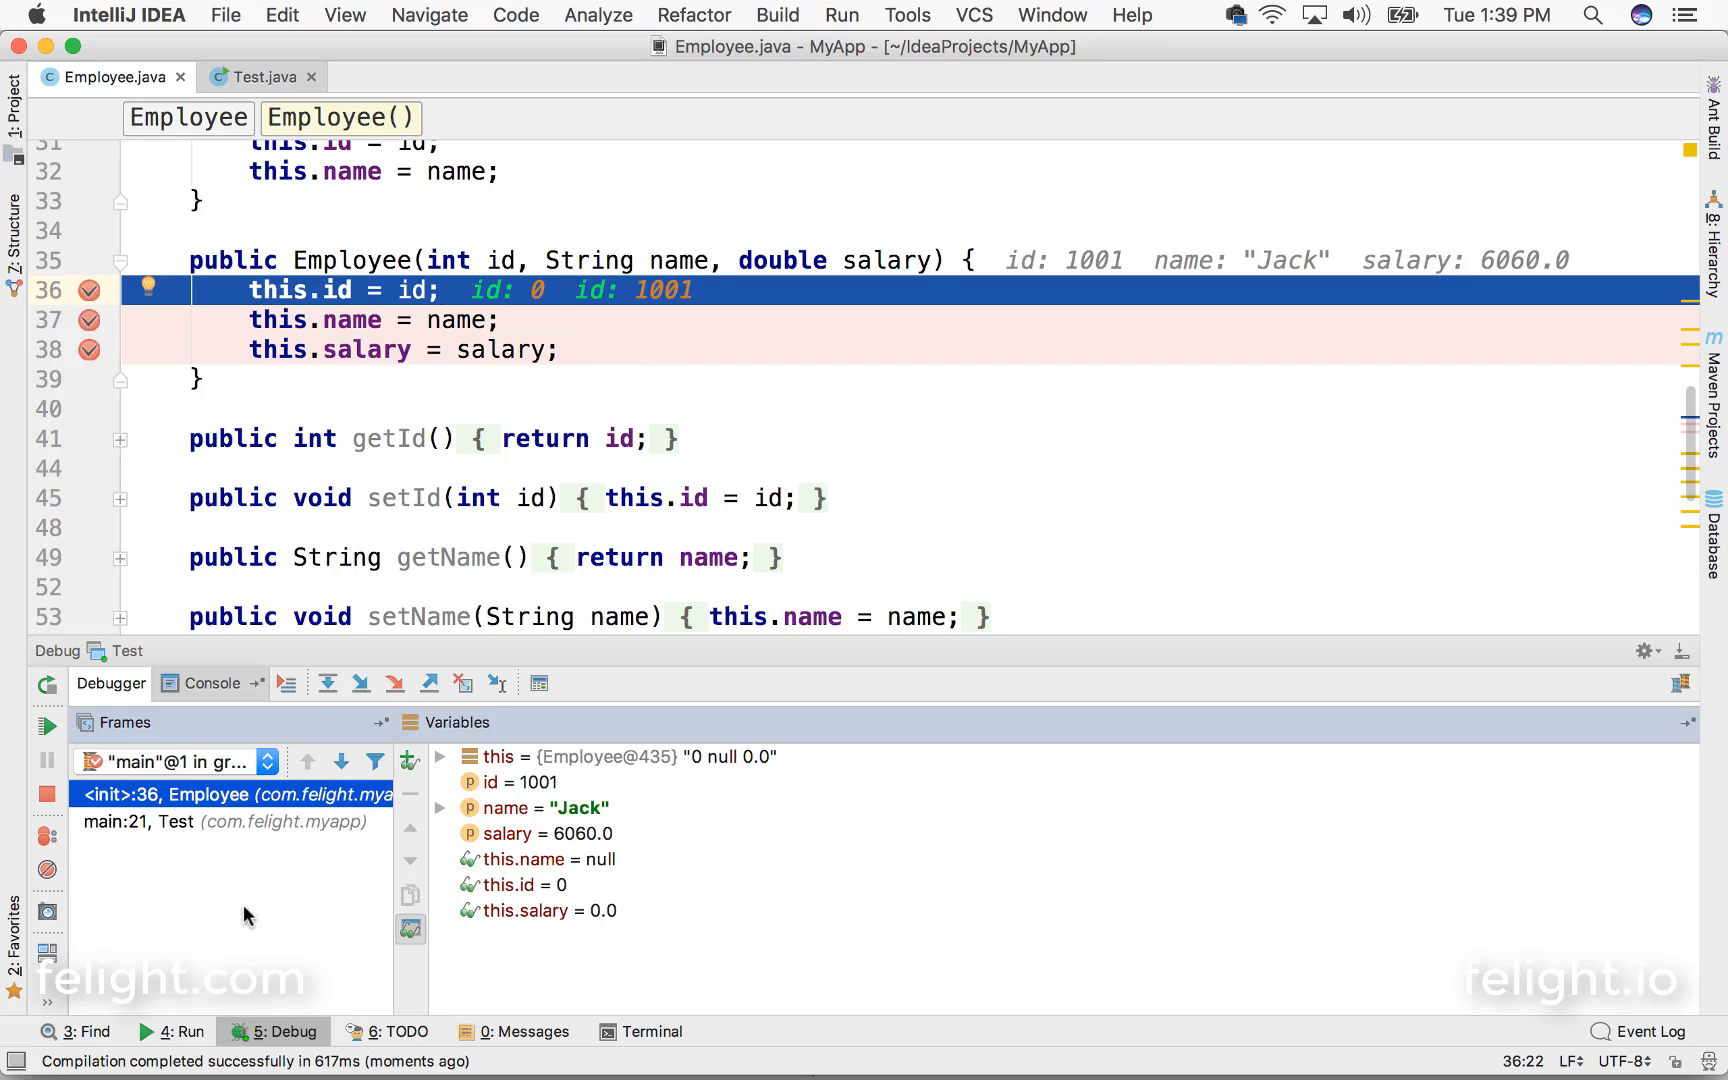
{"action": "mouse_move", "coordinate": [43, 724]}
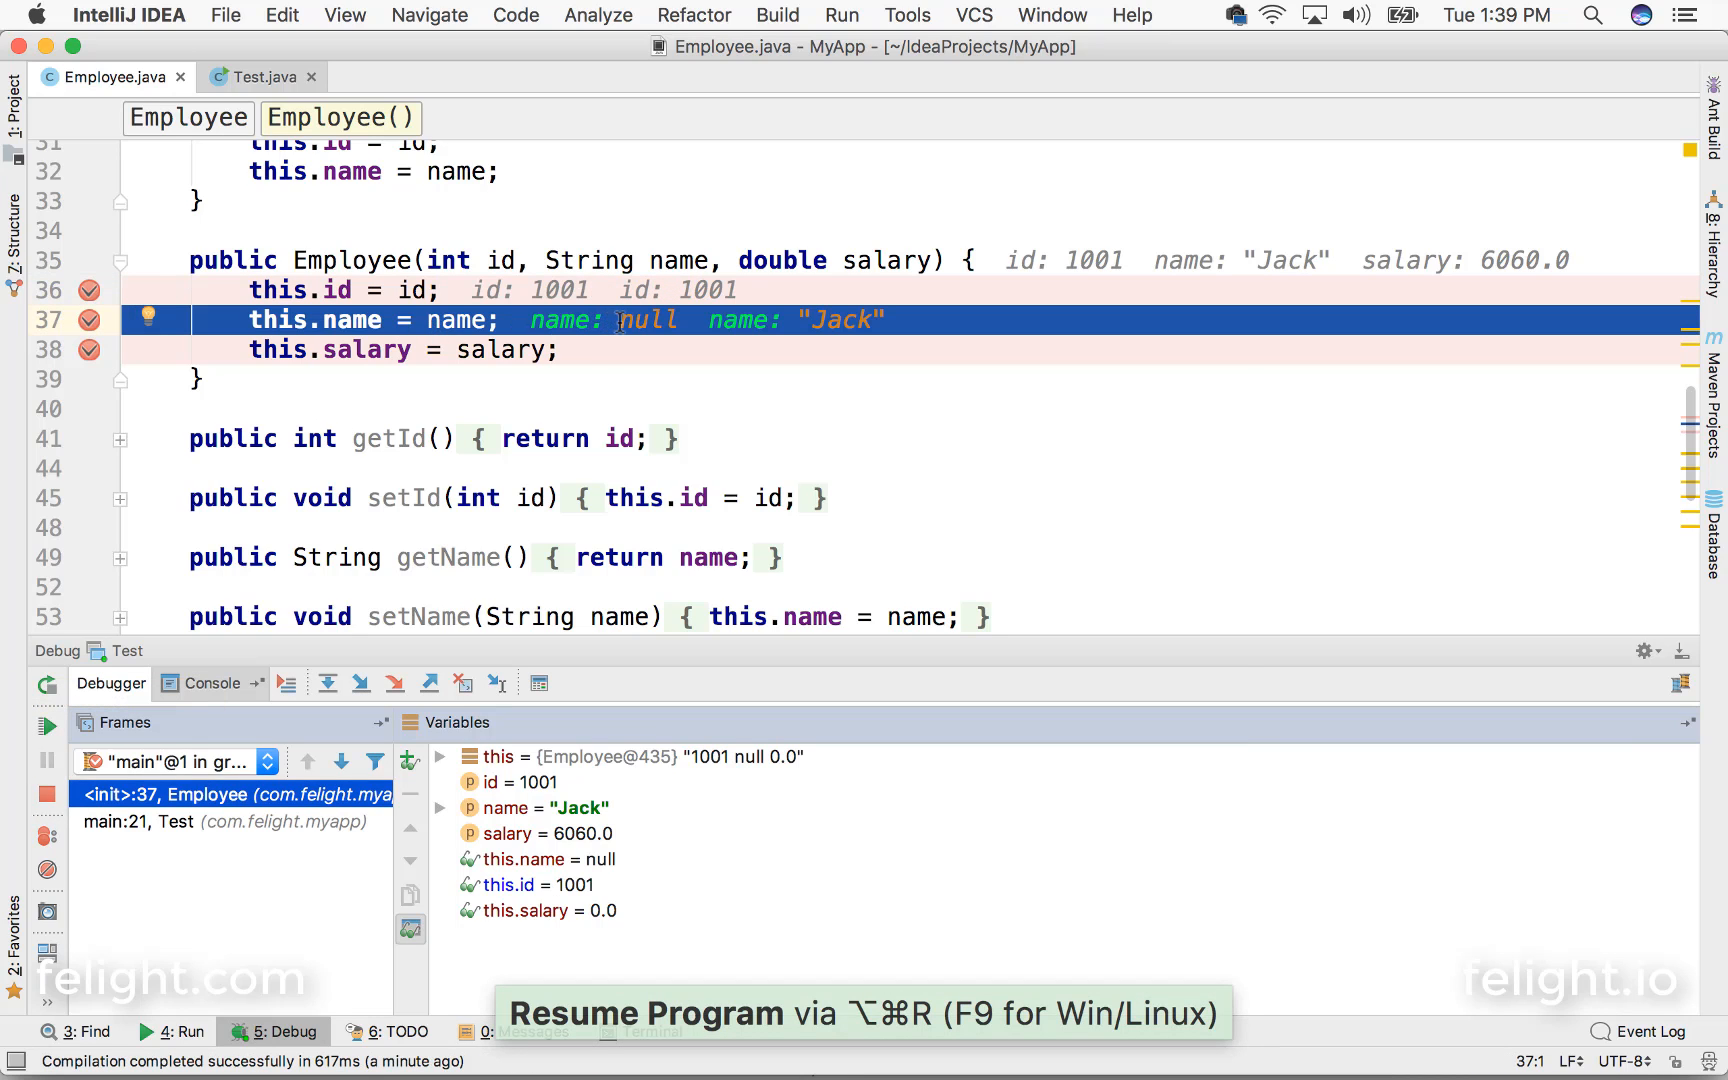
{"action": "mouse_move", "coordinate": [846, 322]}
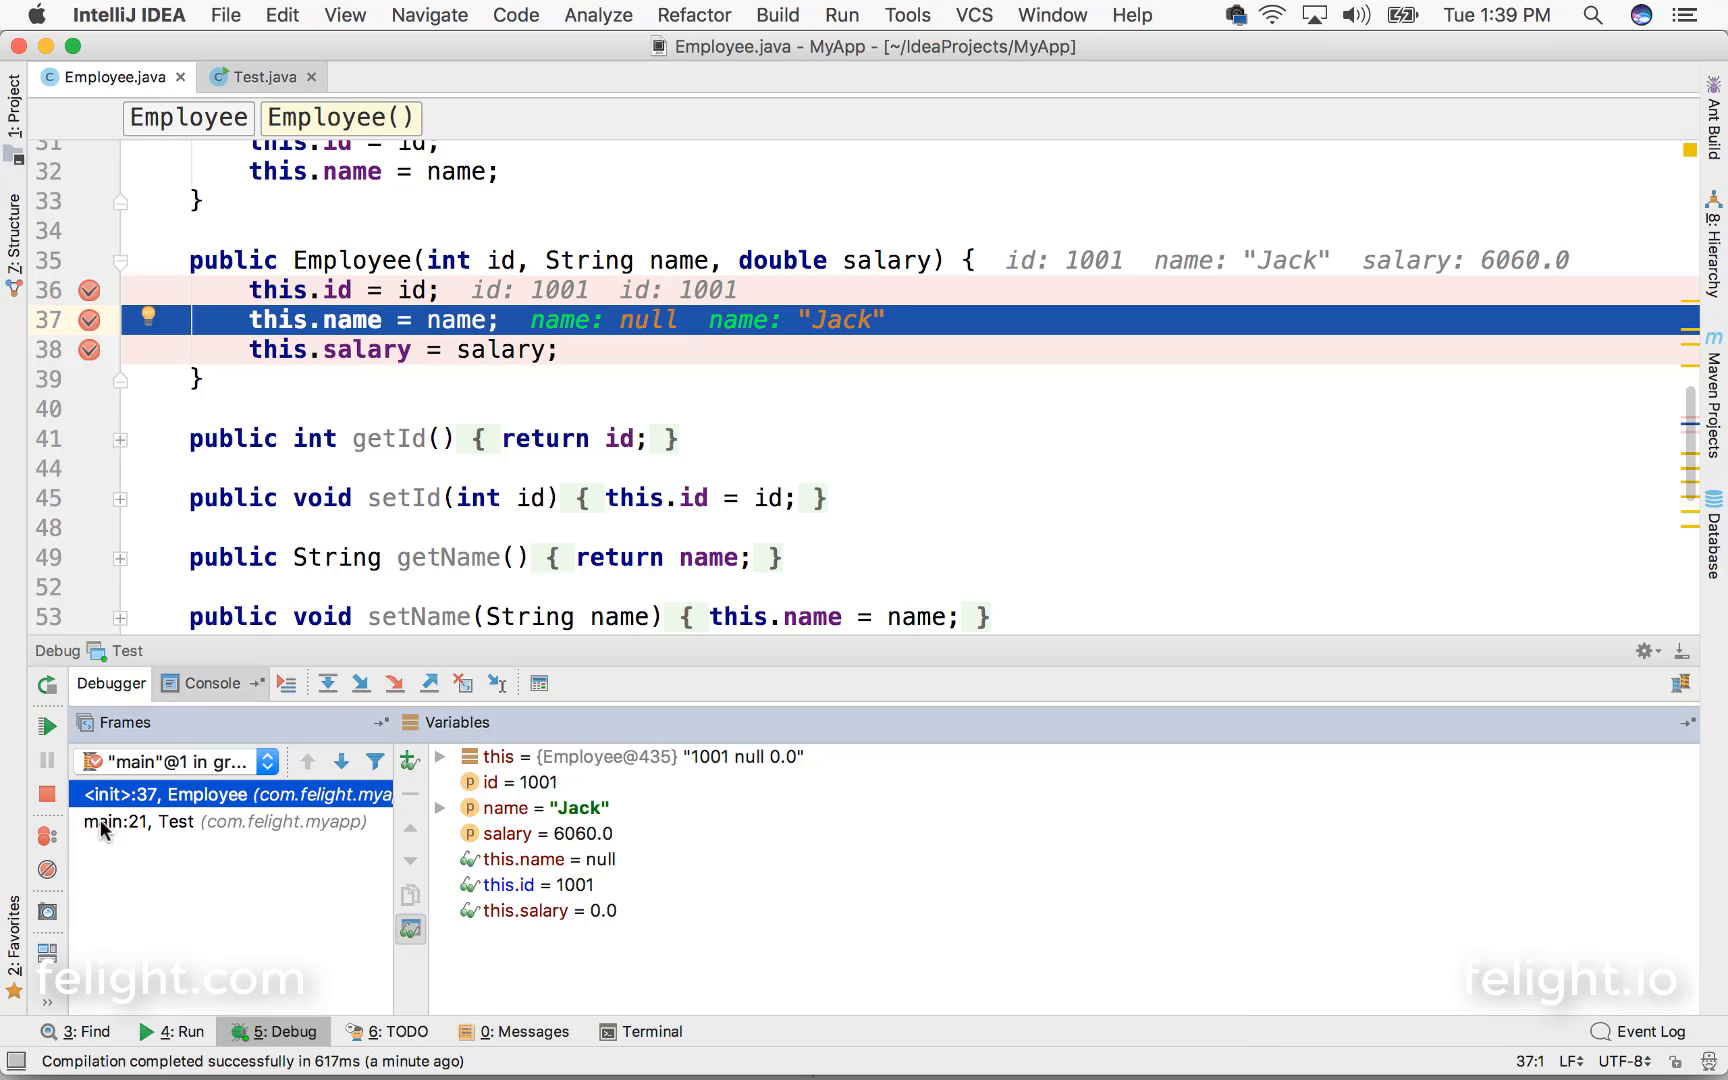
{"action": "mouse_move", "coordinate": [540, 928]}
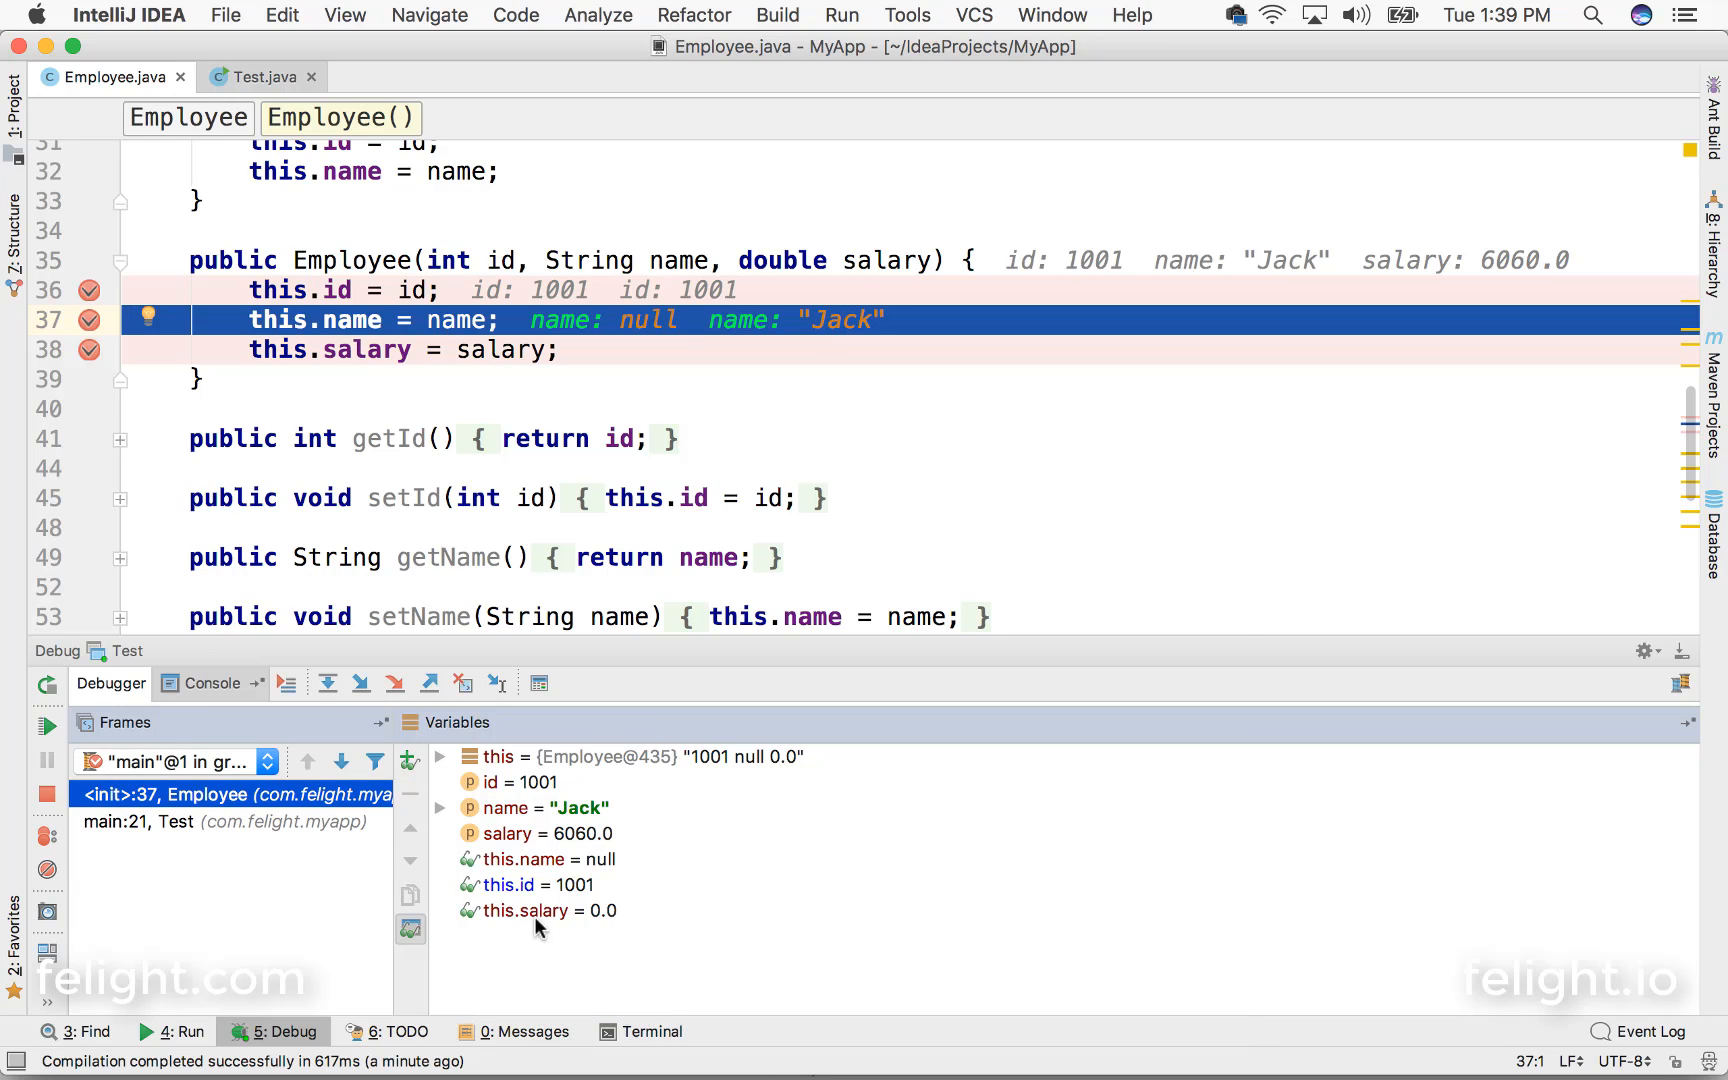
{"action": "mouse_move", "coordinate": [603, 945]}
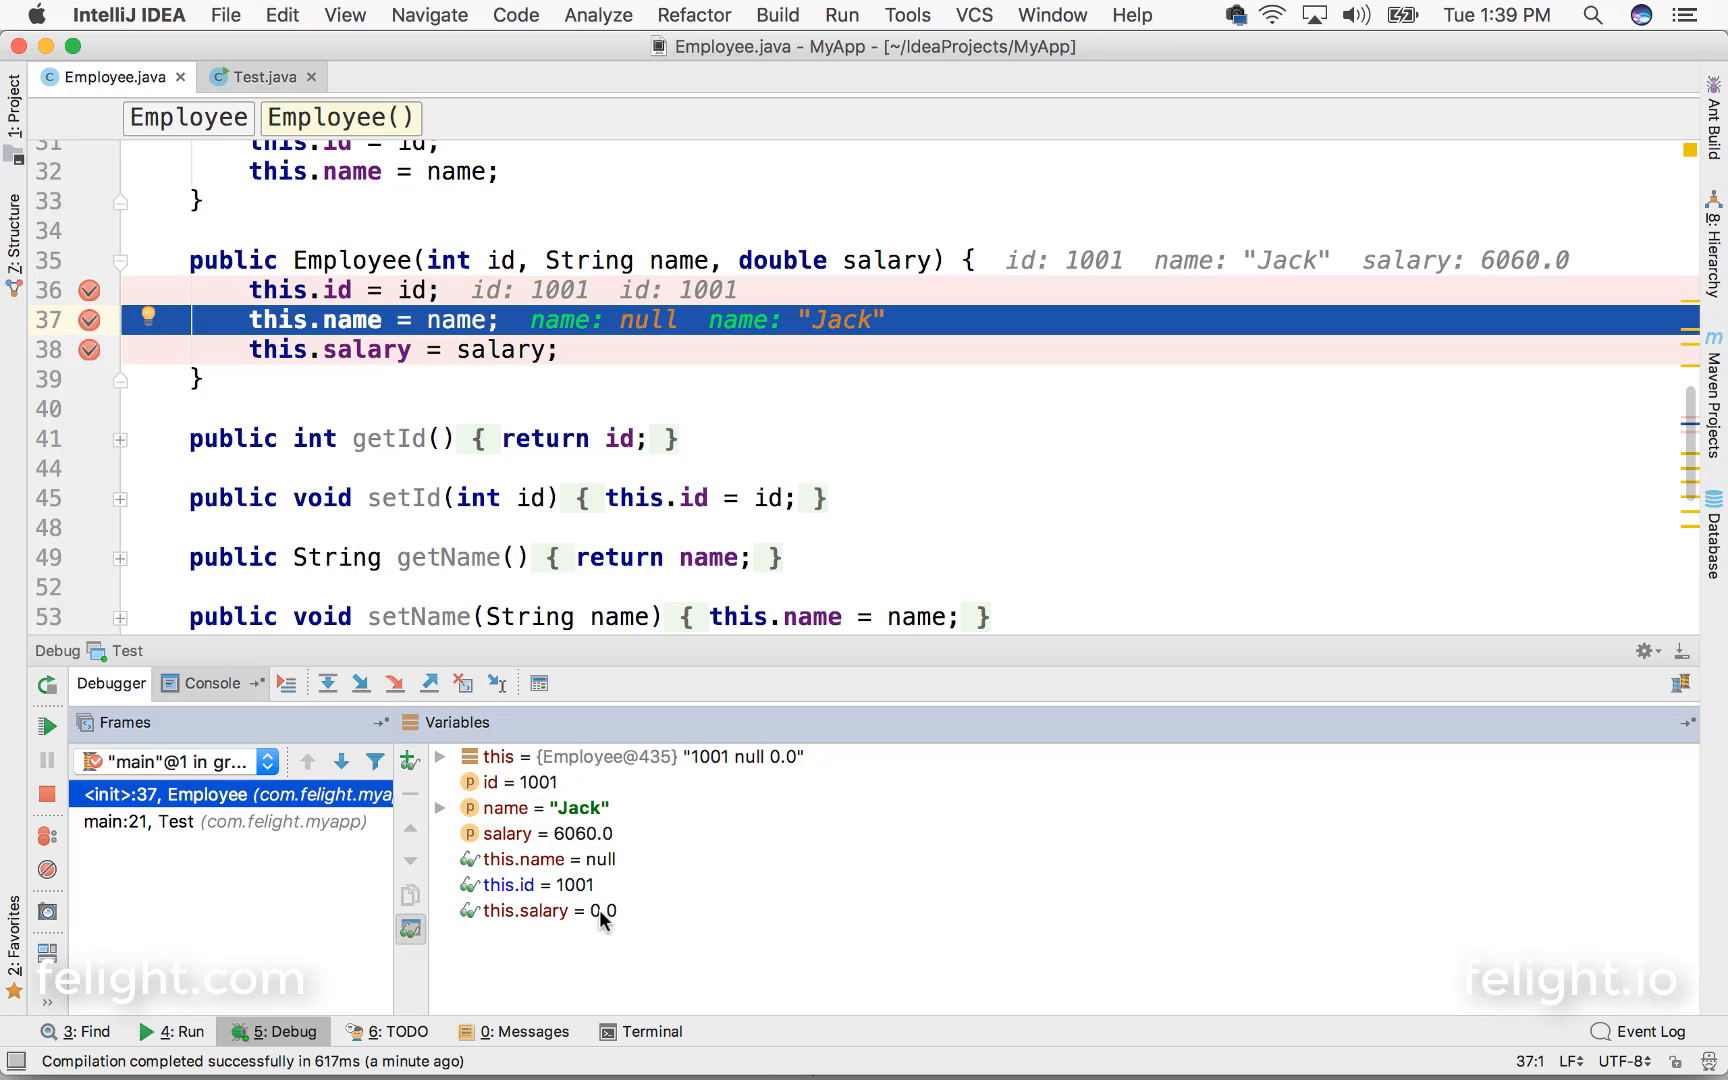
{"action": "mouse_move", "coordinate": [446, 557]}
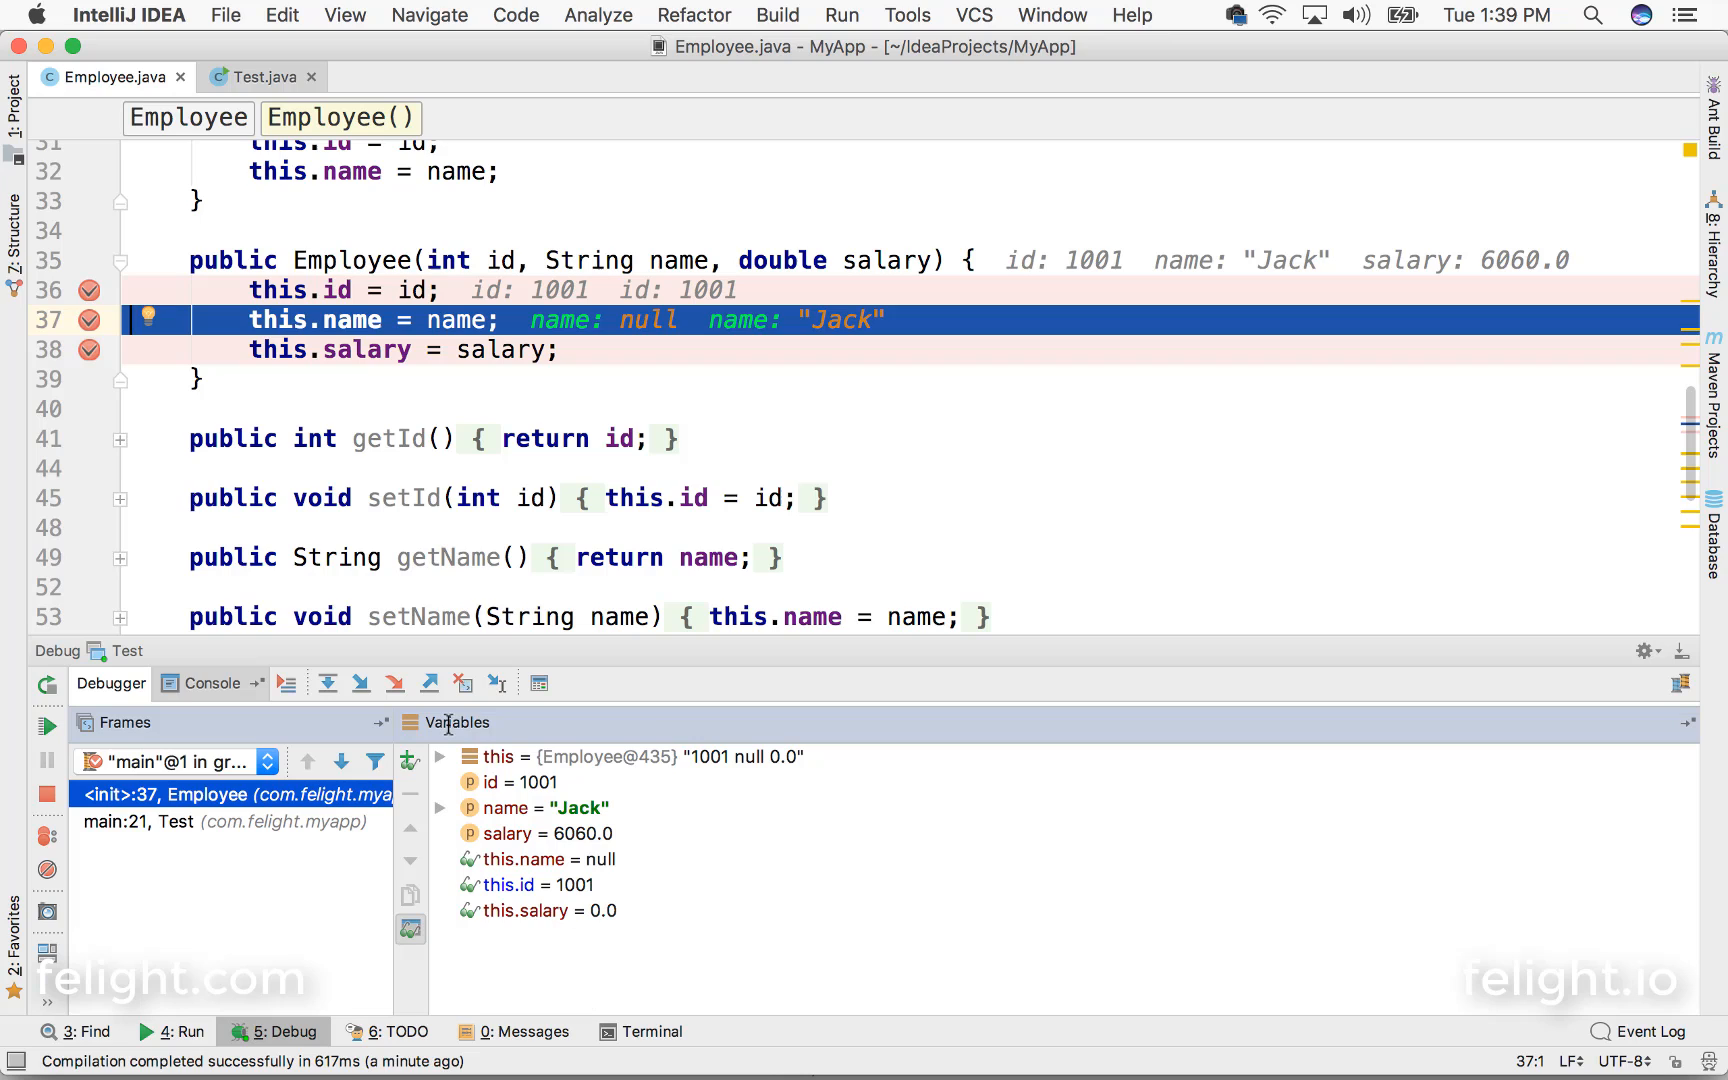
Step: Resume the paused program to reach the next constructor breakpoint
{"action": "left_click", "coordinate": [326, 684]}
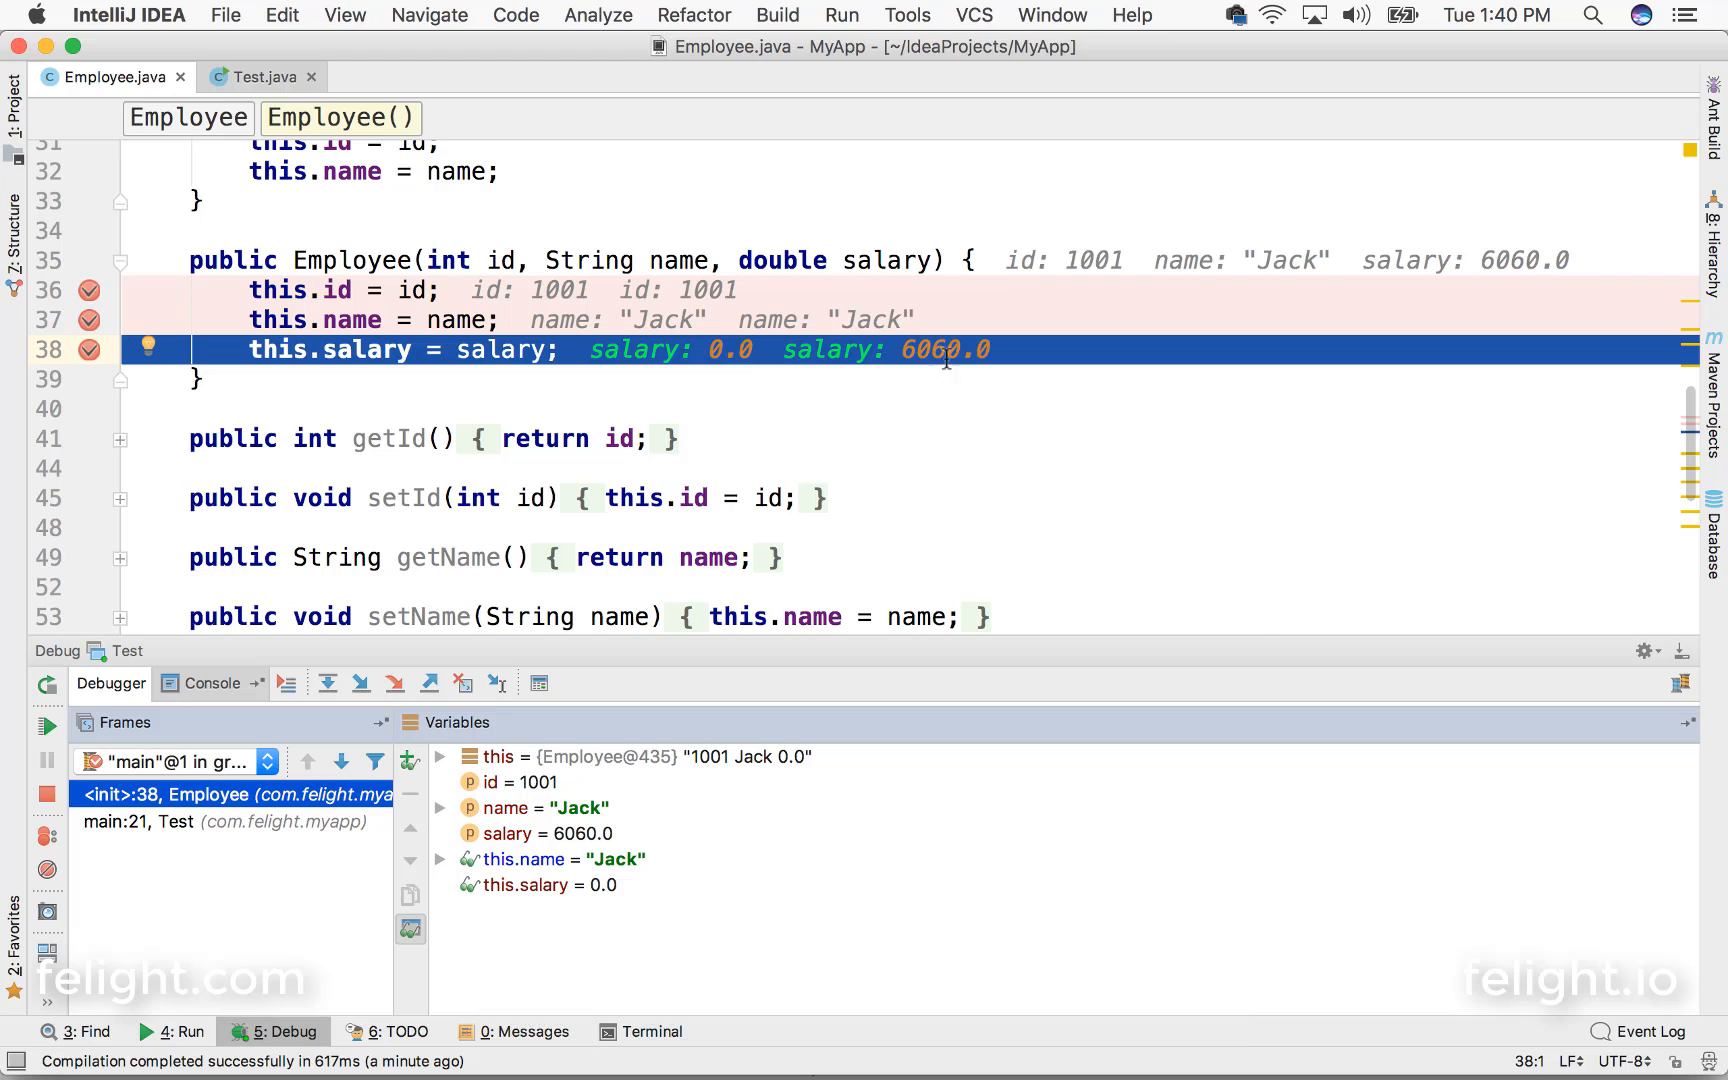
Step: Inspect this.salary in the Variables pane, then resume so the program runs to completion
{"action": "left_click", "coordinate": [537, 885]}
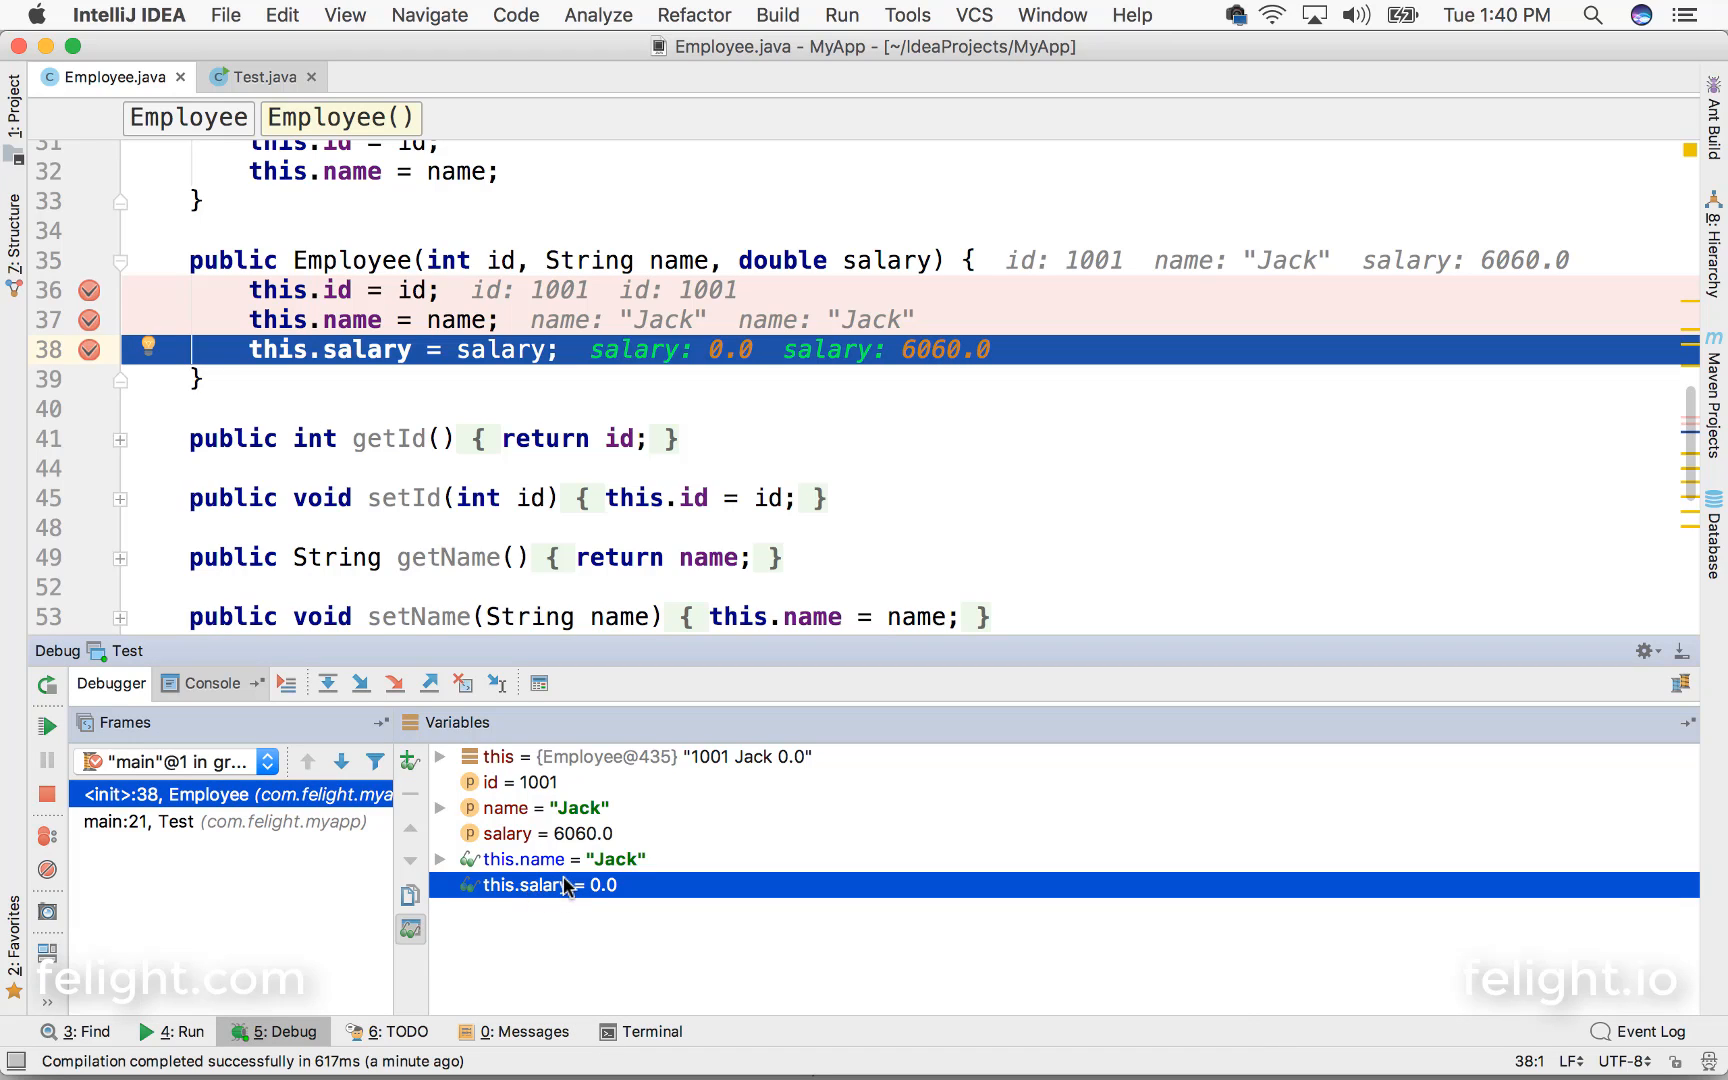
{"action": "mouse_move", "coordinate": [558, 896]}
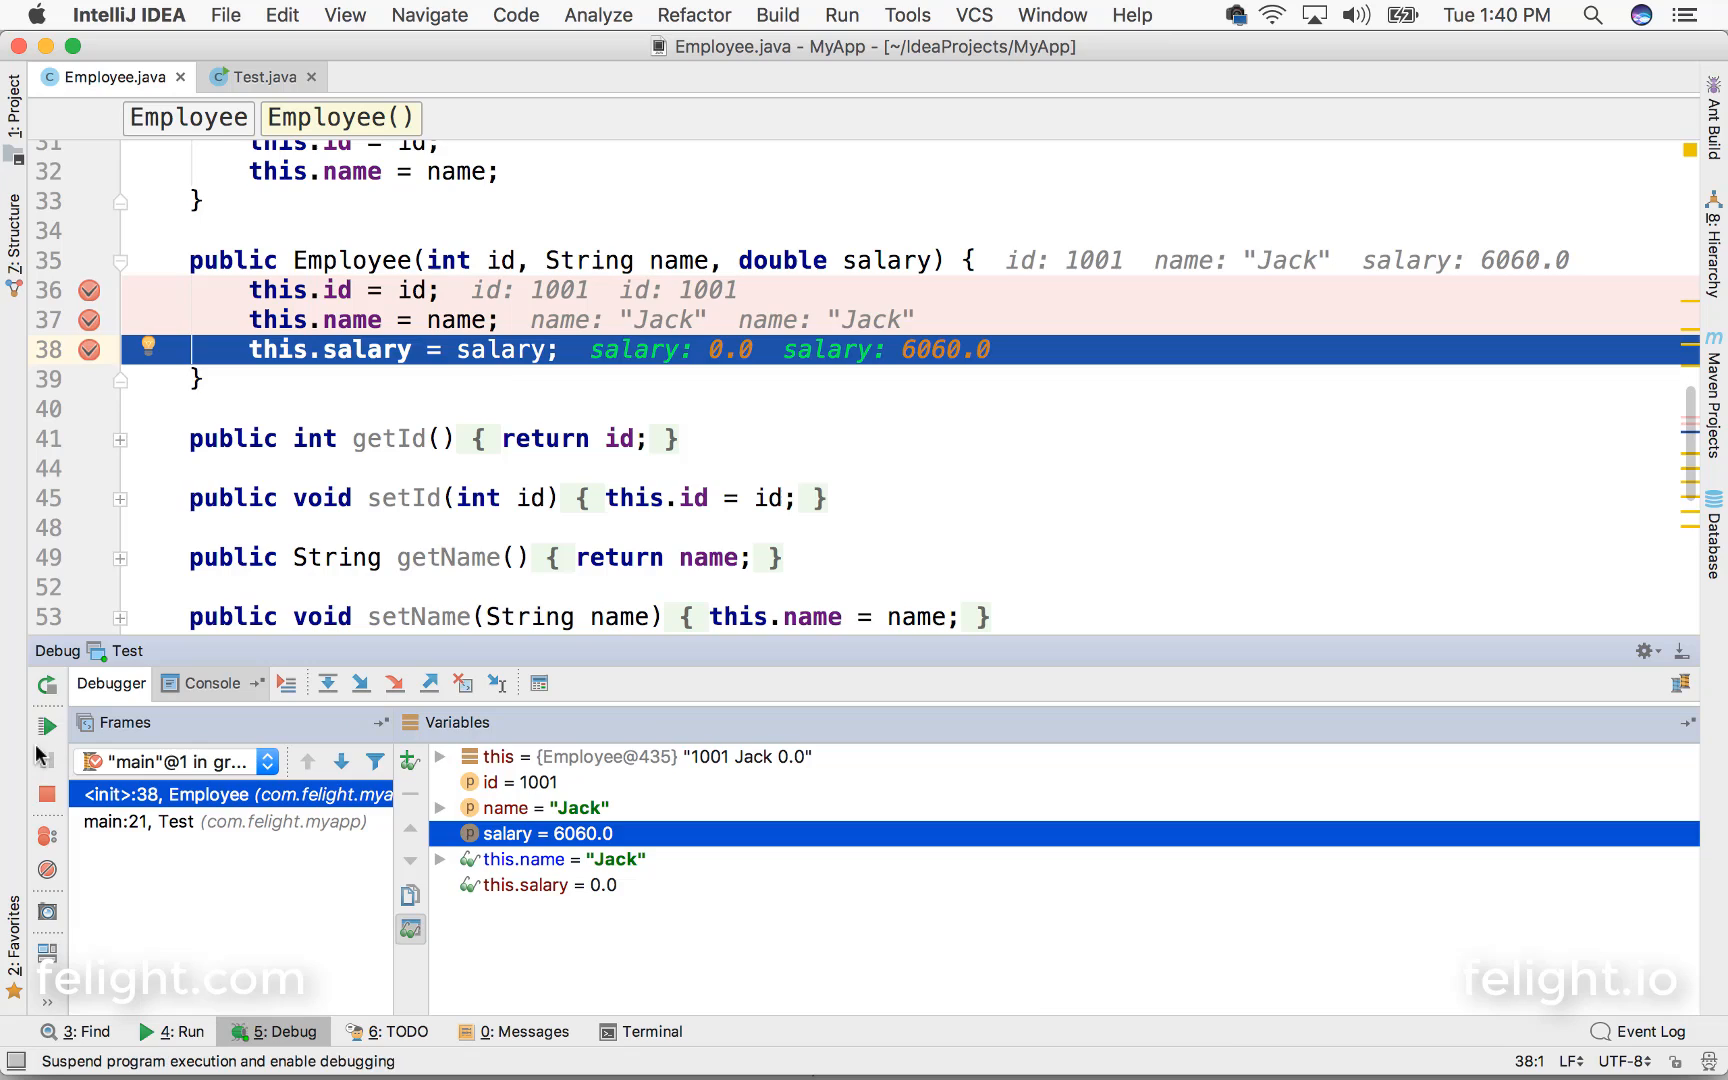
{"action": "left_click", "coordinate": [44, 724]}
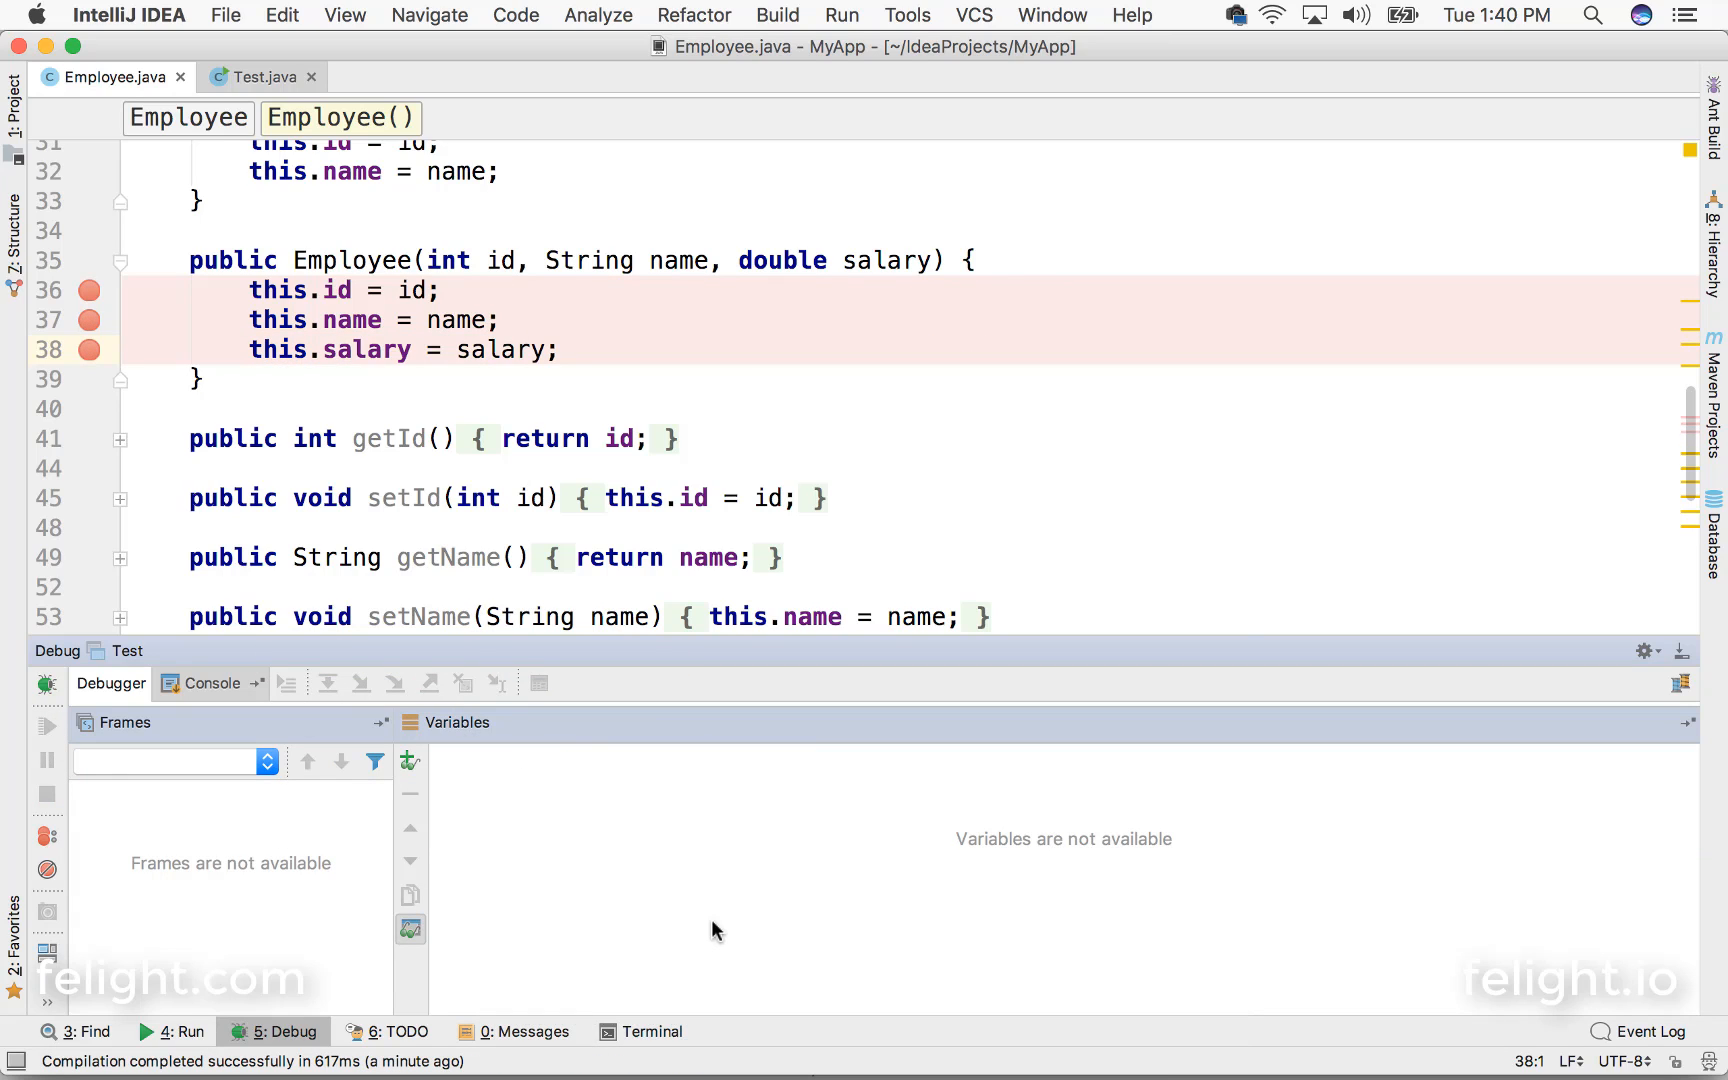
{"action": "left_click", "coordinate": [244, 77]}
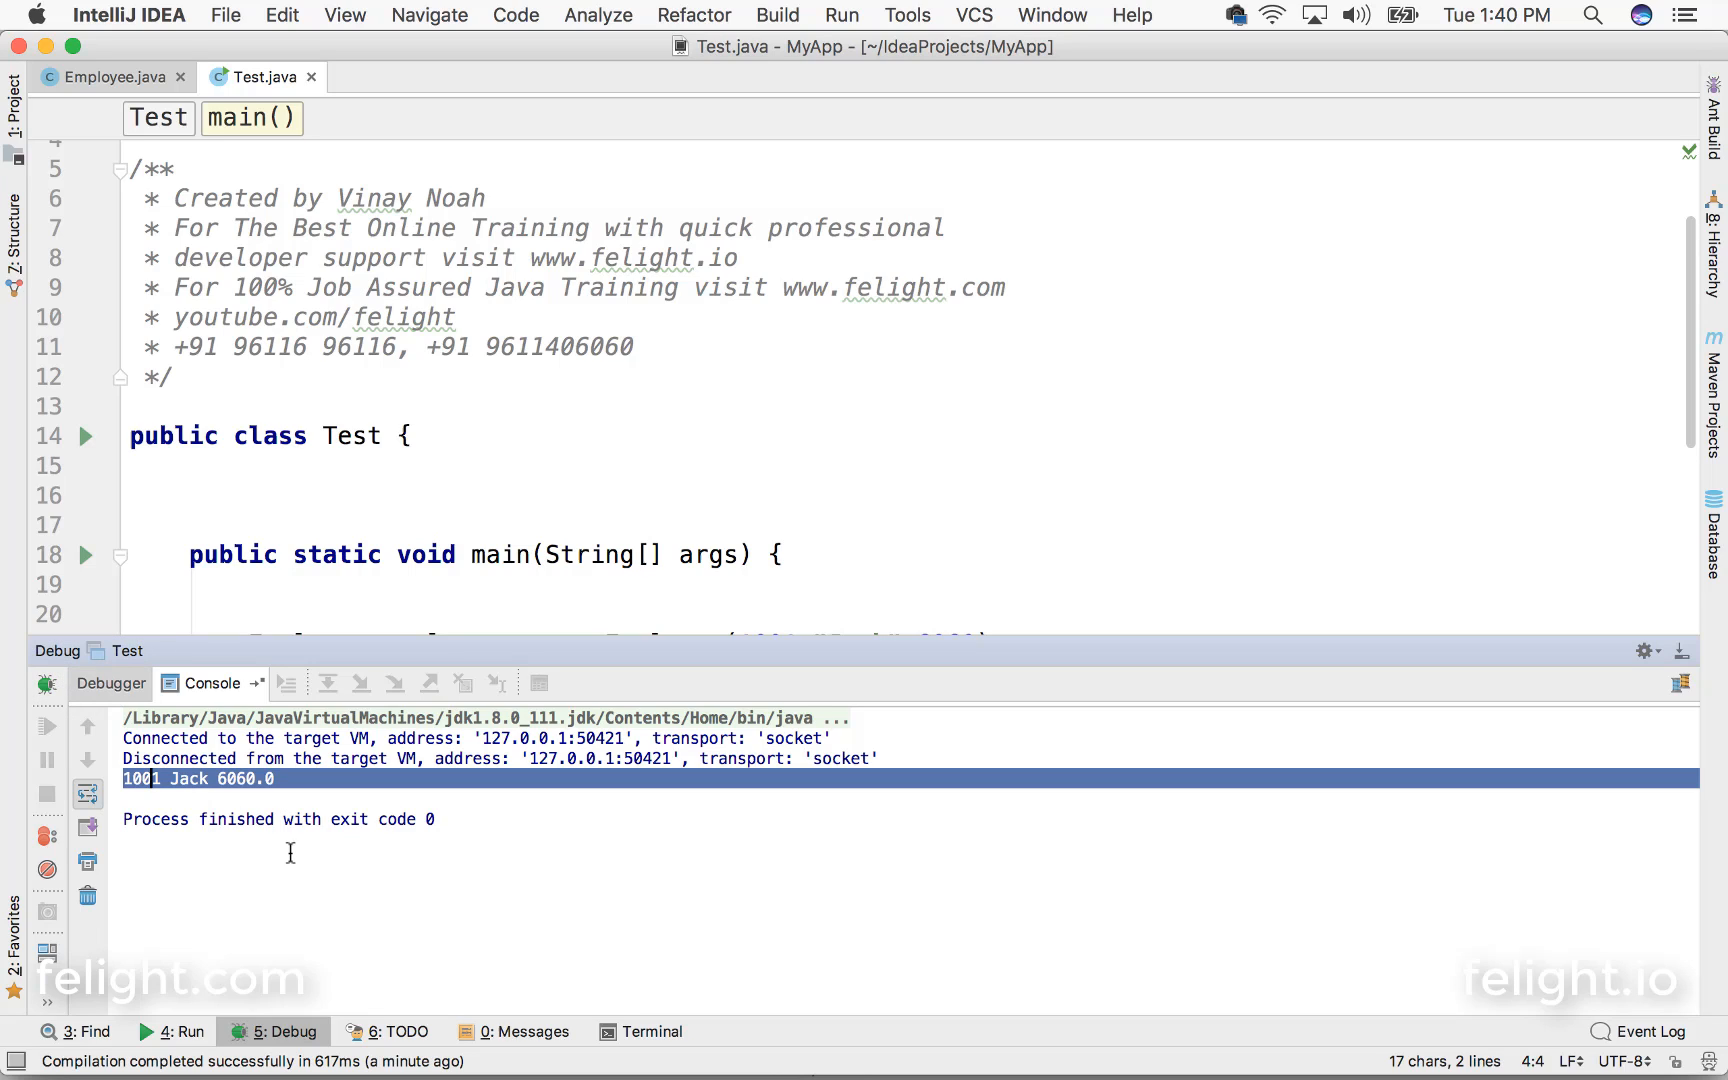
Step: Review the console output '1001 Jack 6060.0' and exit code 0
{"action": "left_click", "coordinate": [444, 842]}
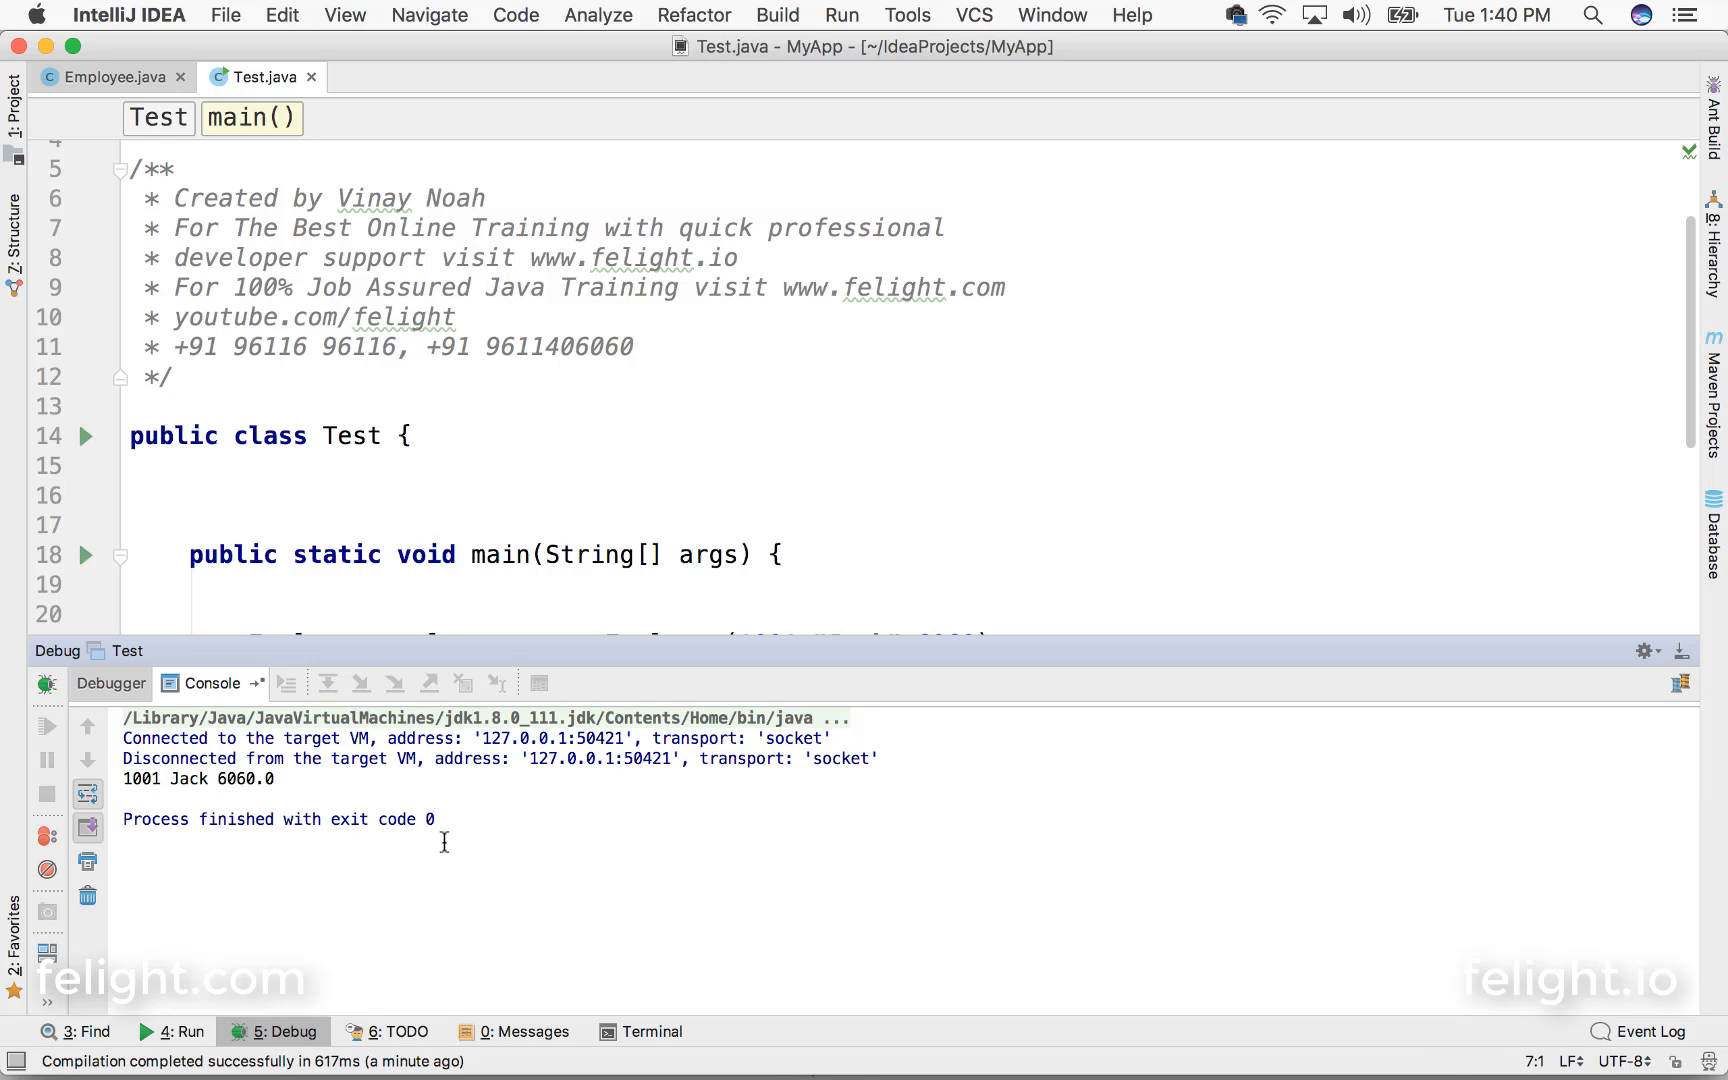